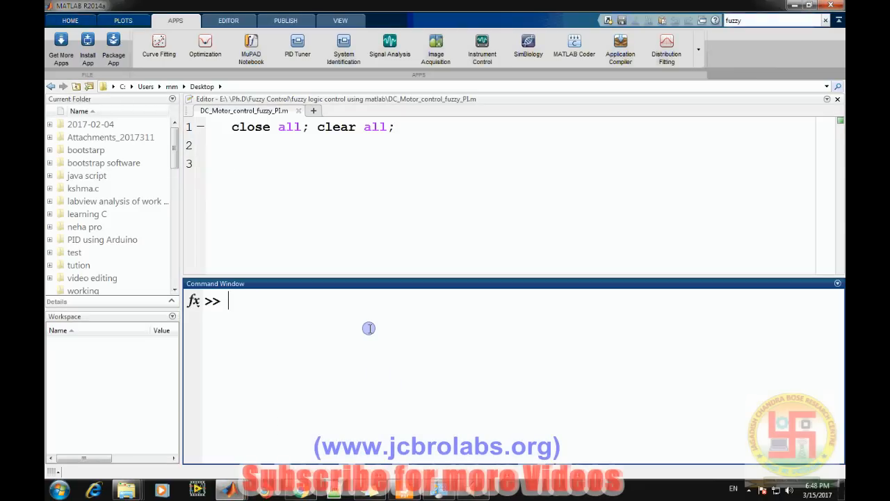
Run fuzzy to start an untitled Mamdani system with one input and one output
type("fuz")
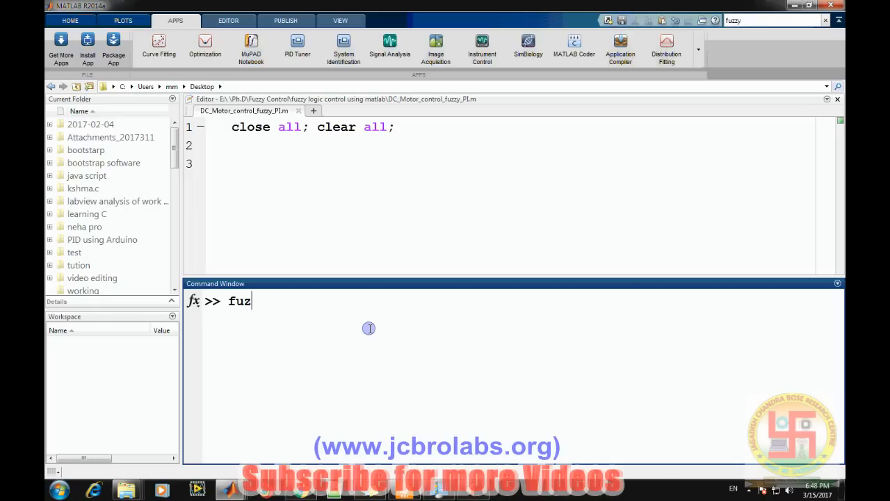
key("enter")
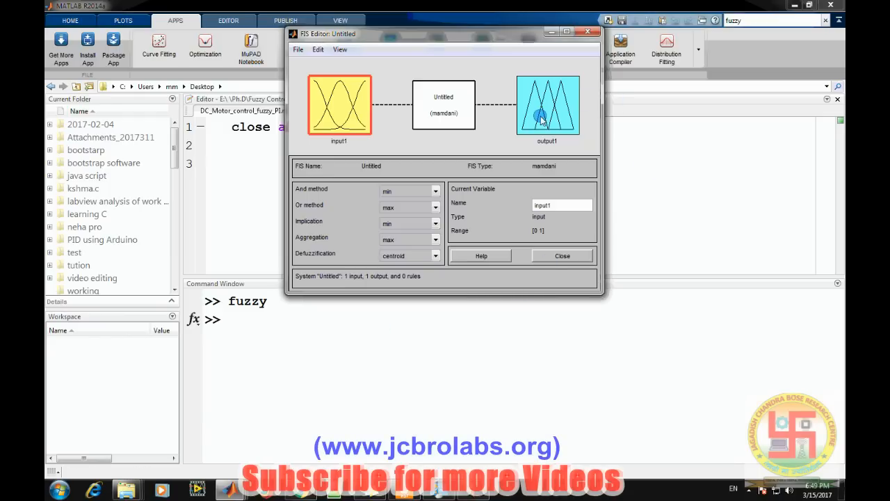
left_click(547, 104)
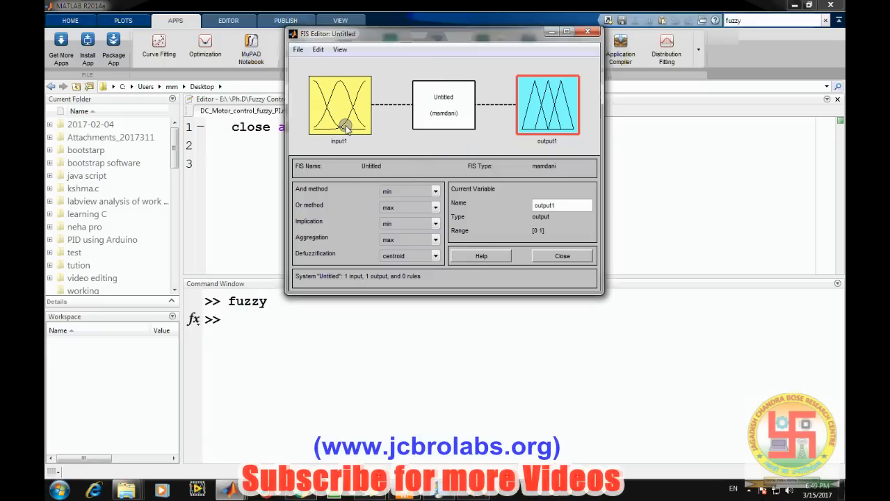
left_click(339, 106)
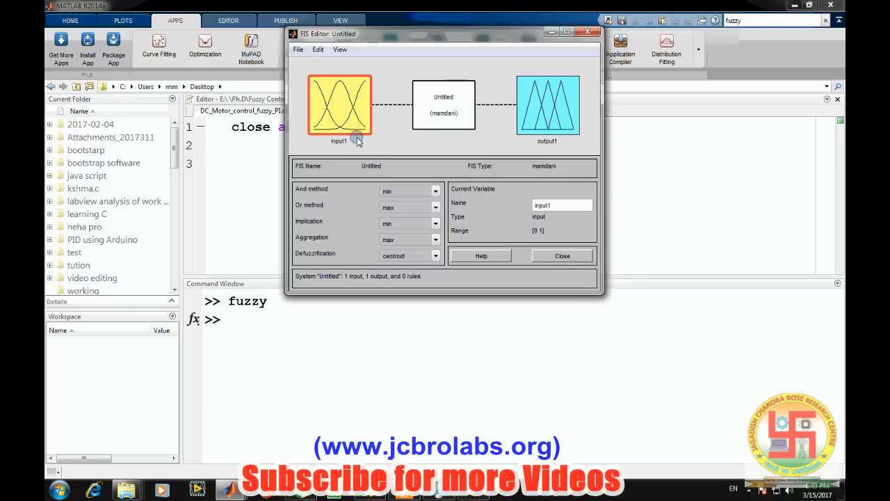
left_click(547, 104)
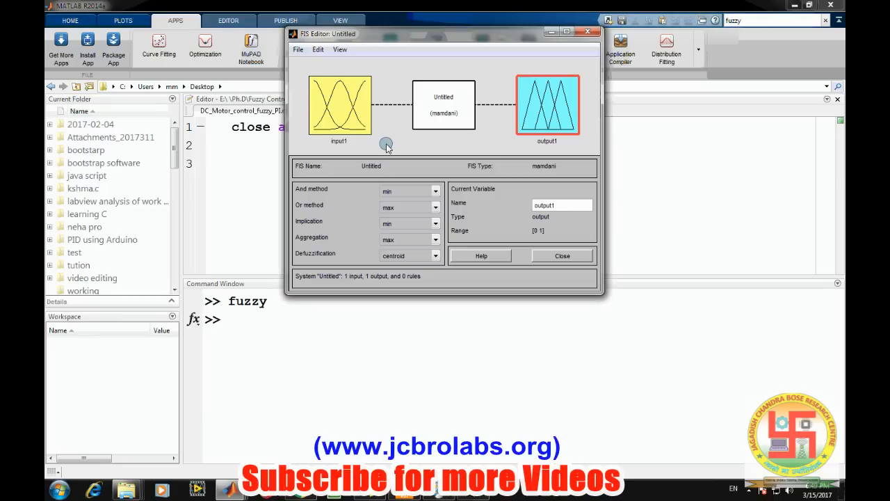
mouse_move(387, 144)
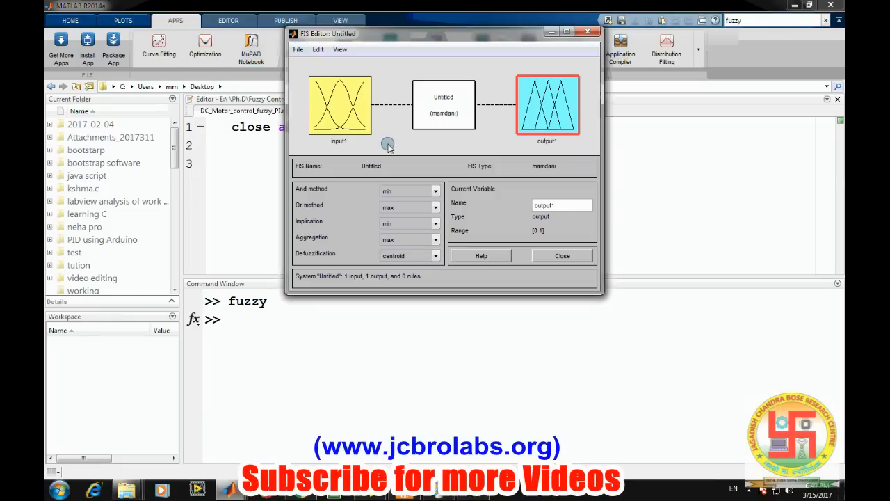
mouse_move(386, 143)
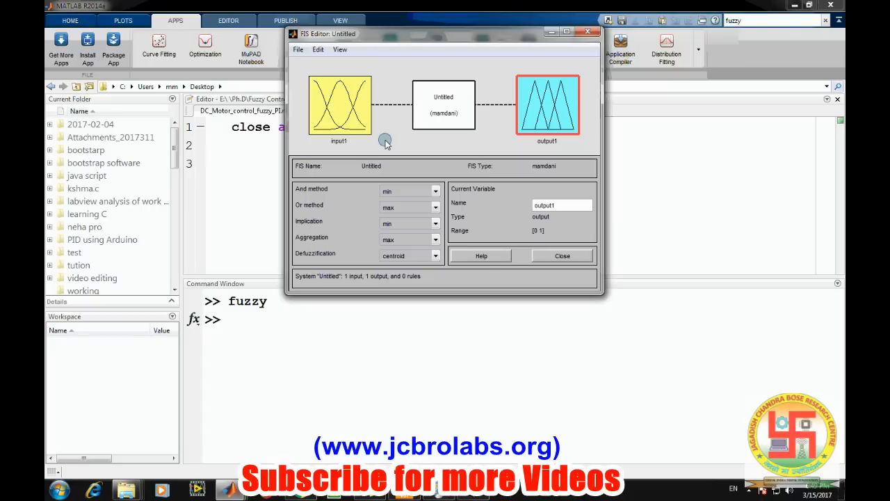
mouse_move(395, 131)
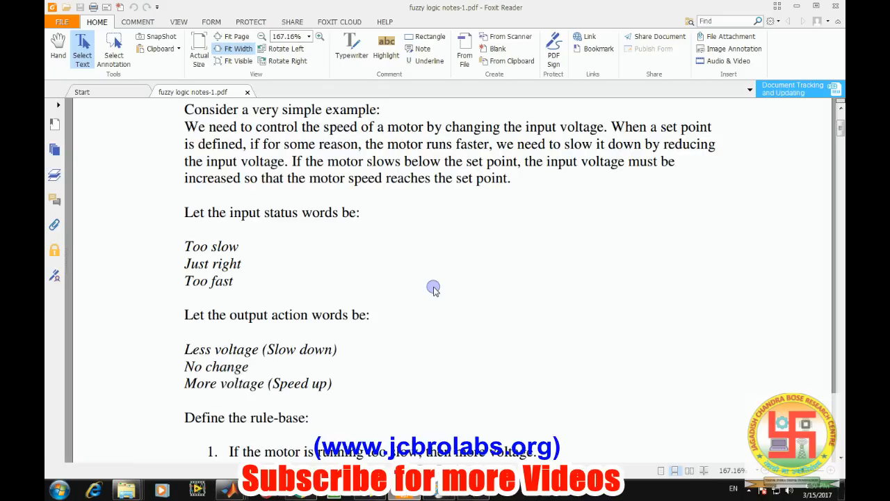
Review the motor example's status words, action words and three-rule base in the PDF notes
left_click_drag(184, 246, 229, 263)
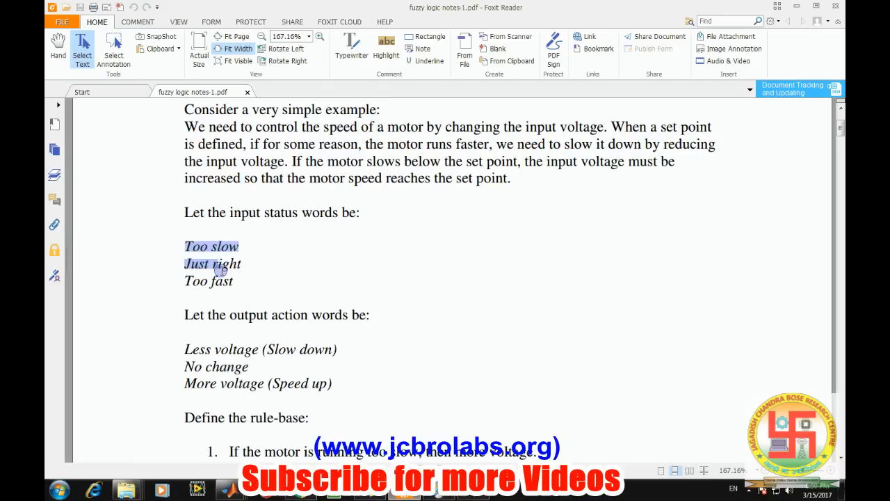
left_click(242, 246)
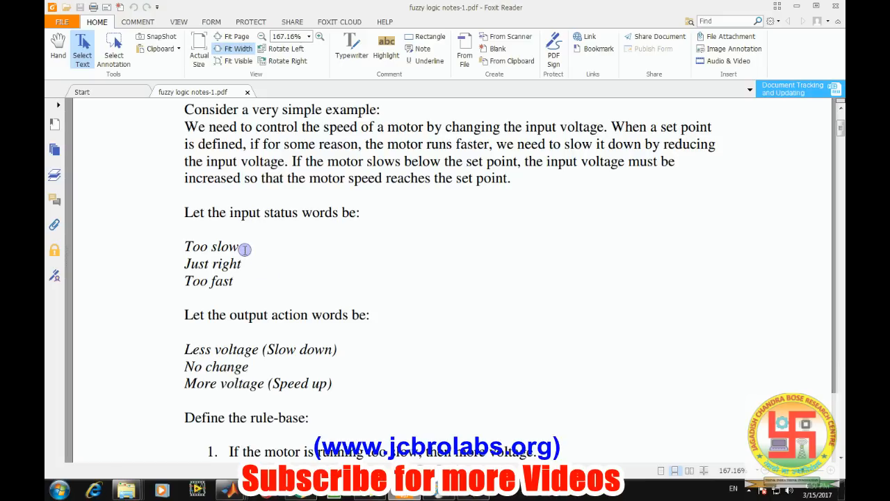
double_click(224, 246)
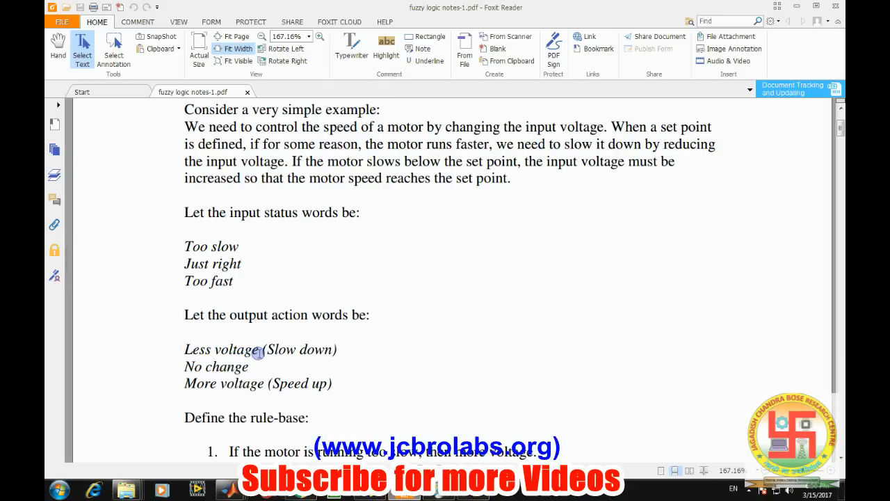
double_click(299, 349)
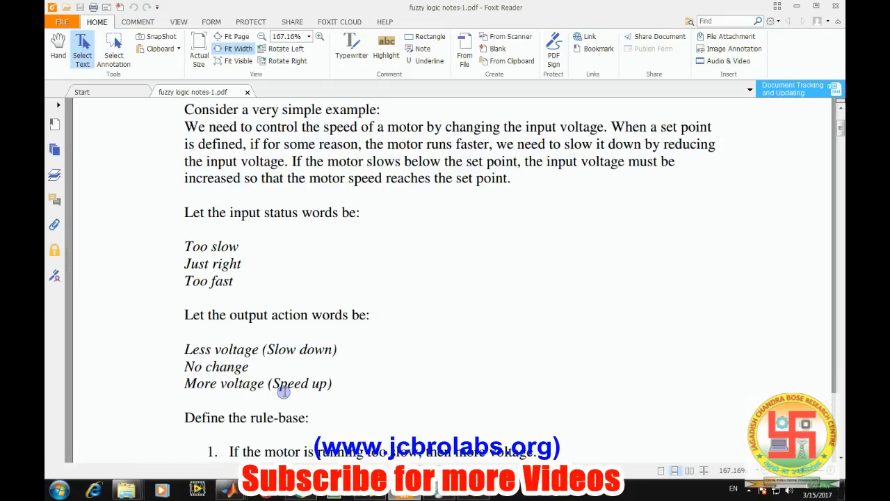
mouse_move(370, 375)
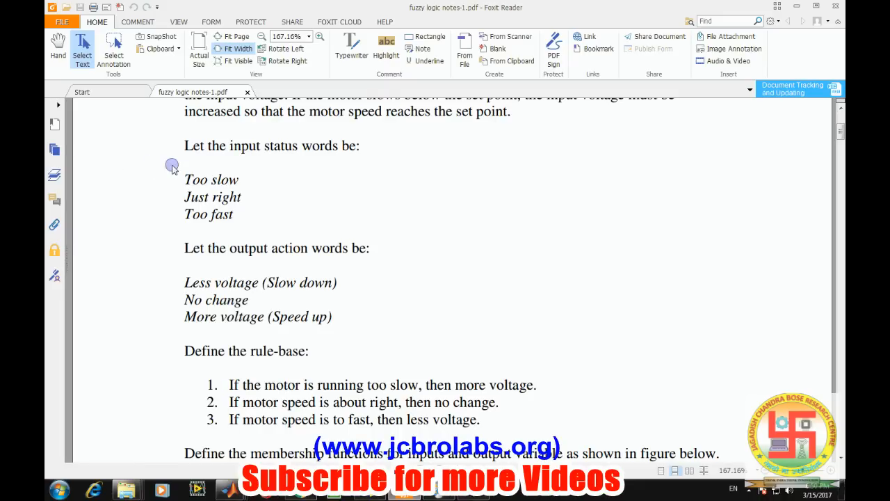
left_click_drag(172, 167, 487, 419)
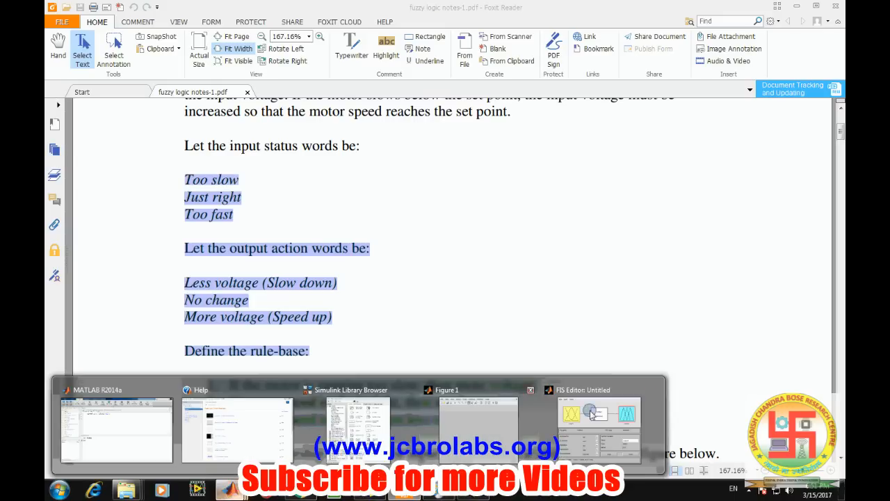
left_click(598, 414)
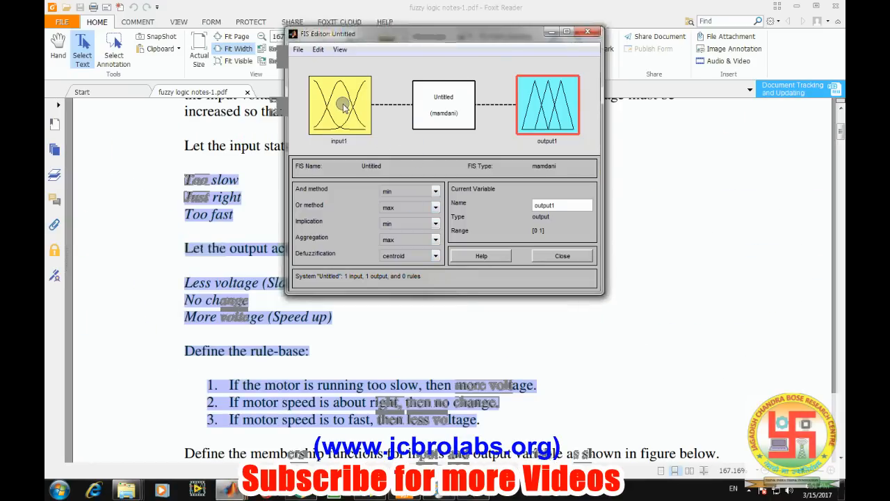
Set the input range to [0 100] and name its three triangles slow, right and high
double_click(340, 105)
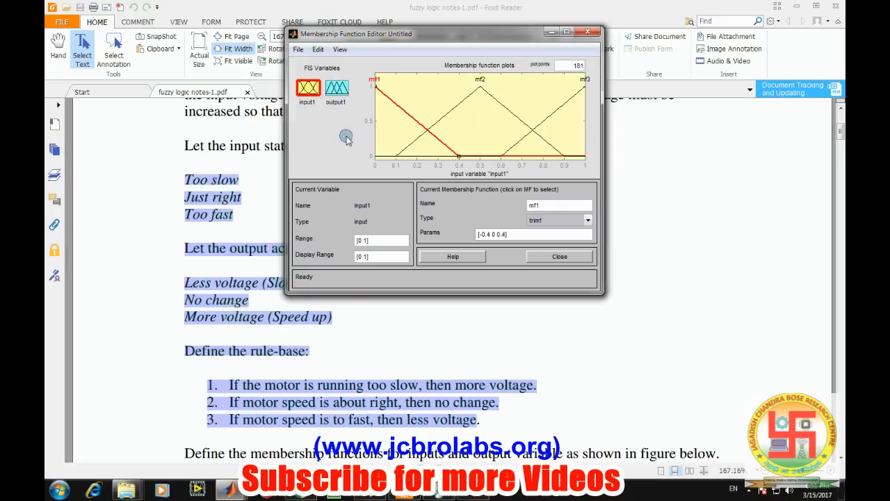
mouse_move(450, 167)
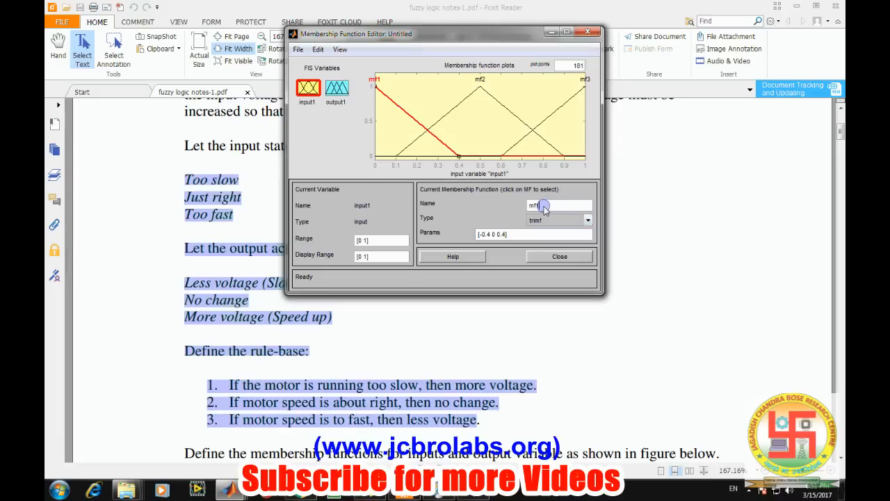
double_click(533, 204)
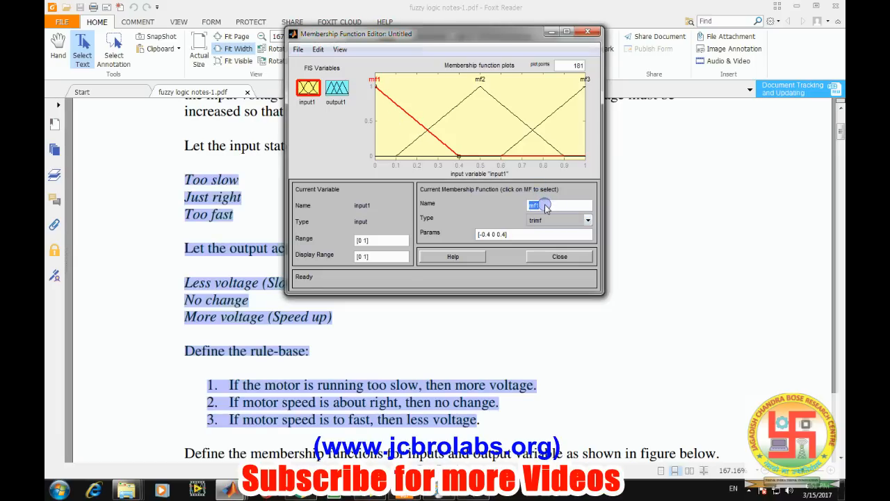
type("slow")
left_click(382, 240)
type("00")
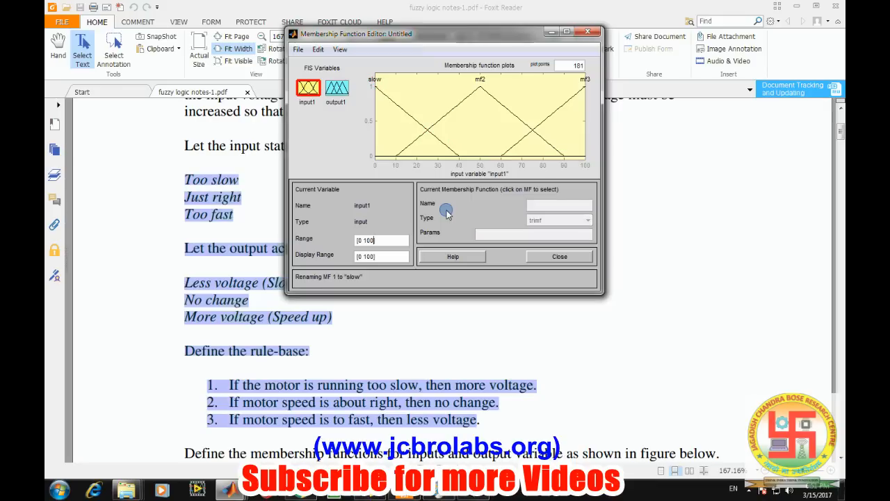
left_click(393, 105)
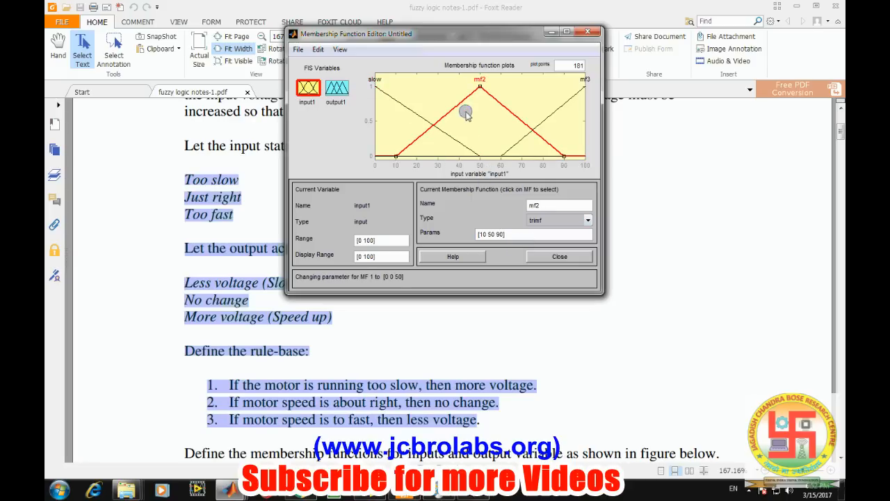
left_click(560, 205)
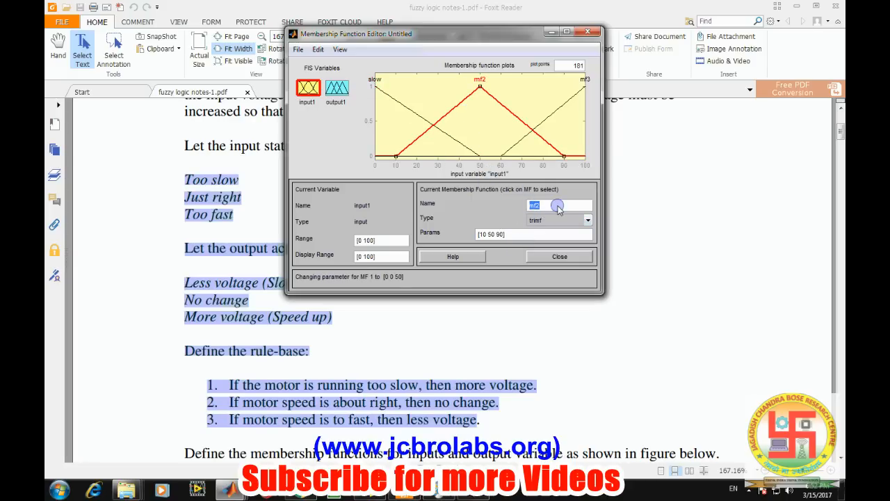
type("right")
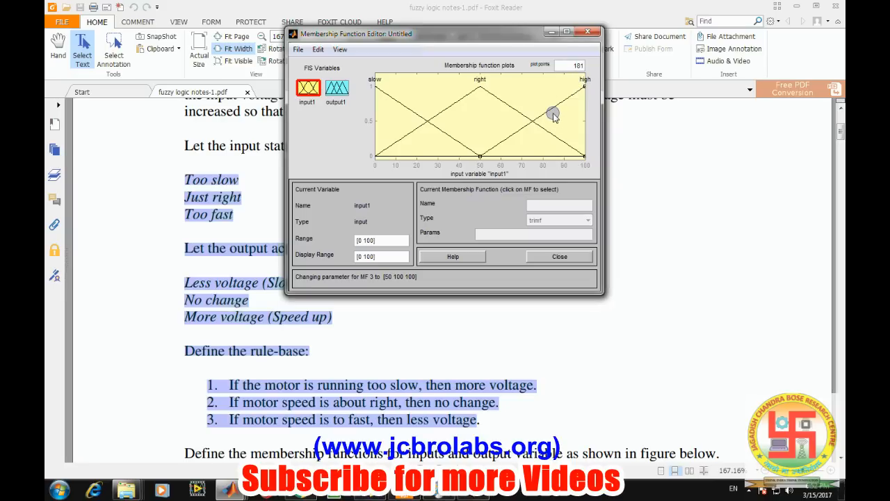
left_click(553, 113)
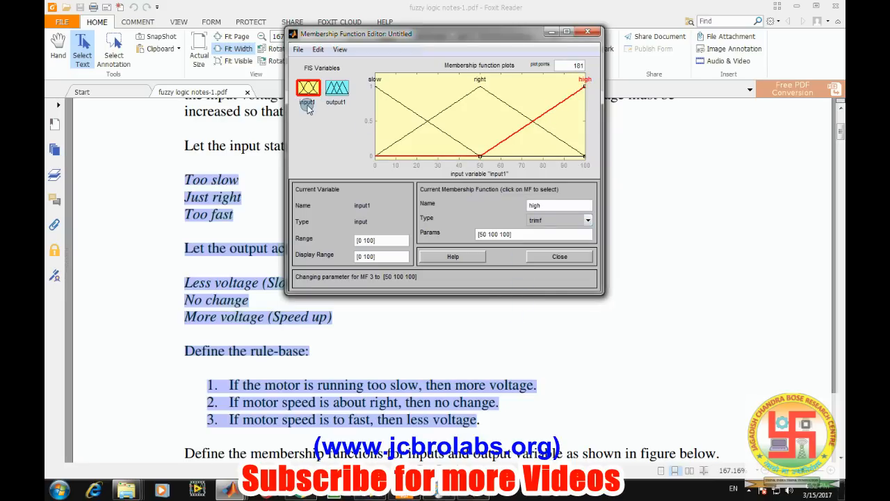
mouse_move(308, 105)
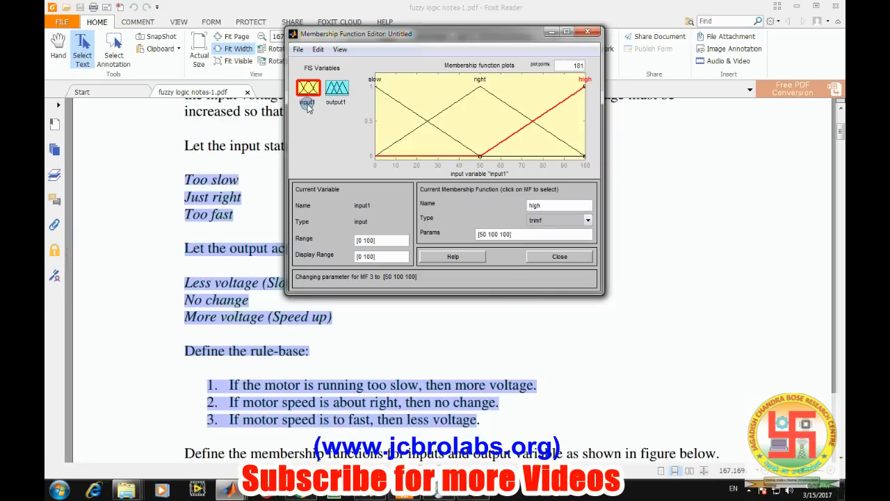
left_click(336, 87)
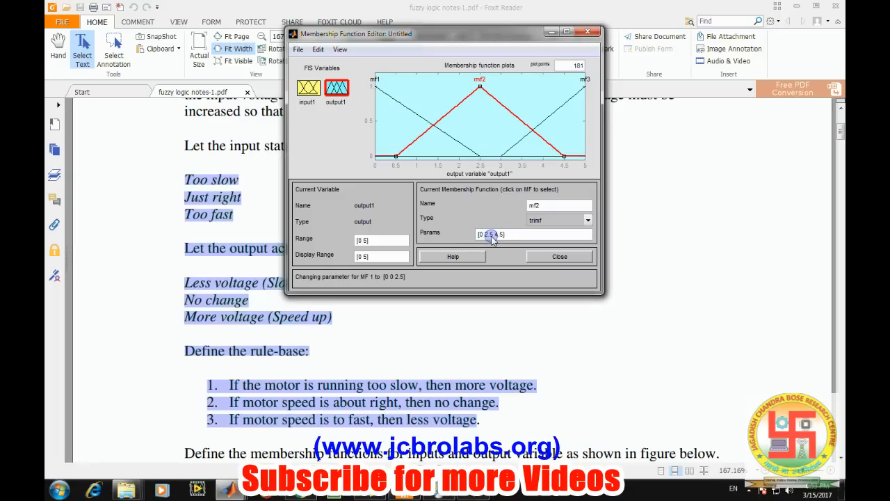
Edit the middle and third output triangles' parameters to span the 0–5 range
double_click(493, 234)
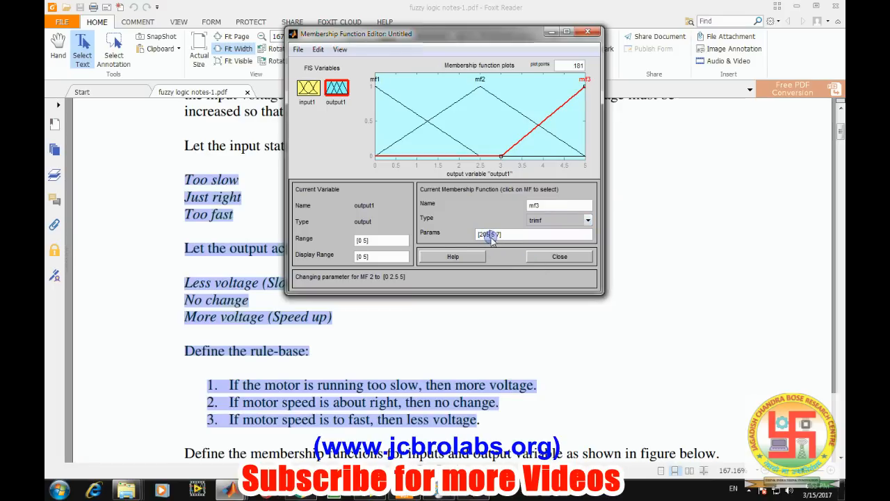
left_click(490, 235)
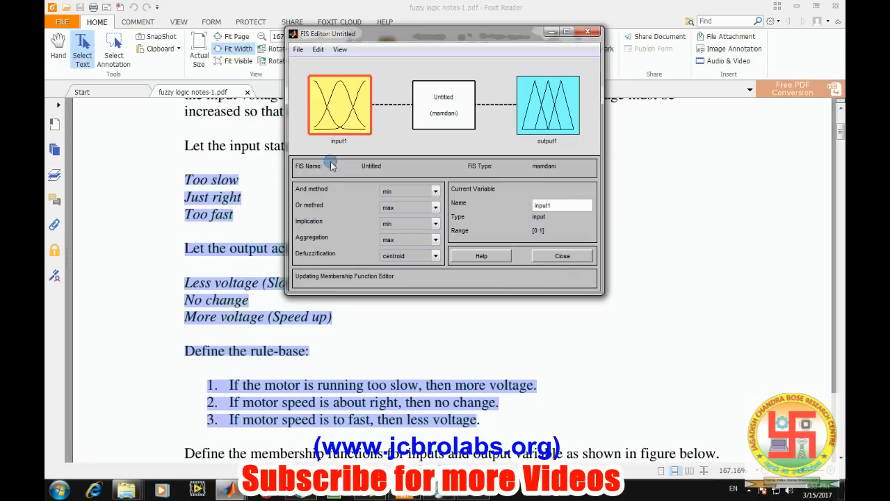
mouse_move(519, 201)
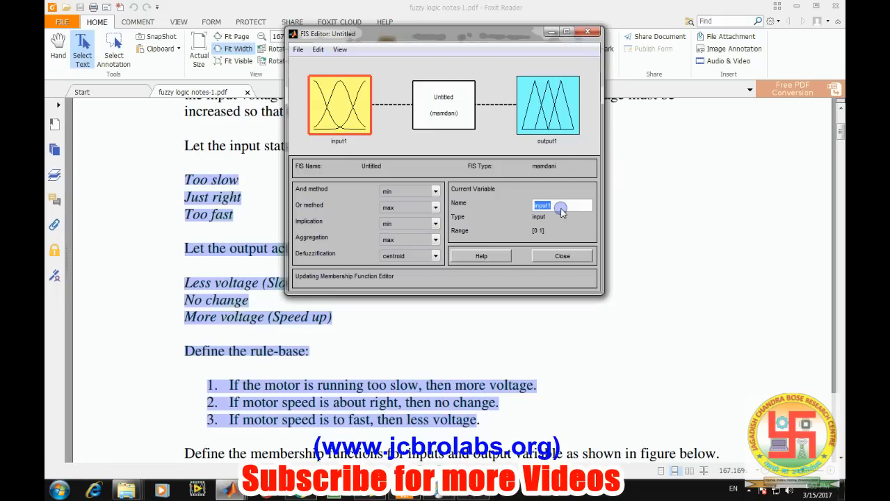
Name the input variable speed and the output variable voltage
type("speed")
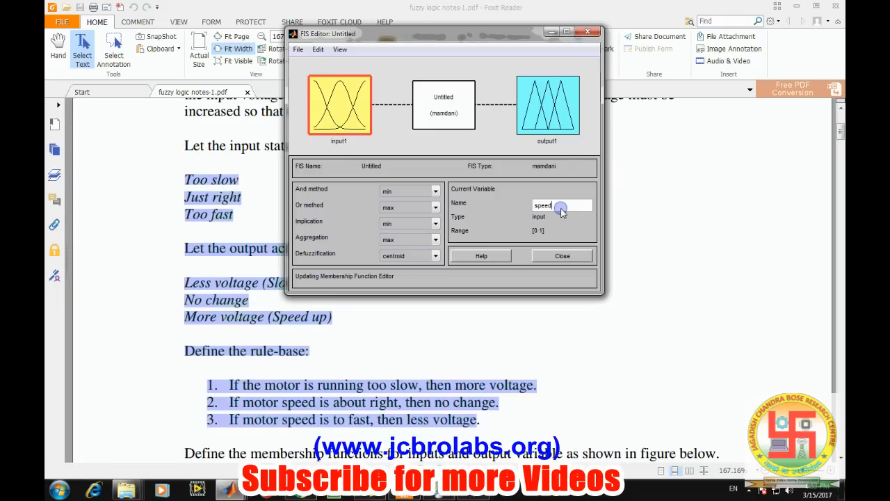
left_click(547, 105)
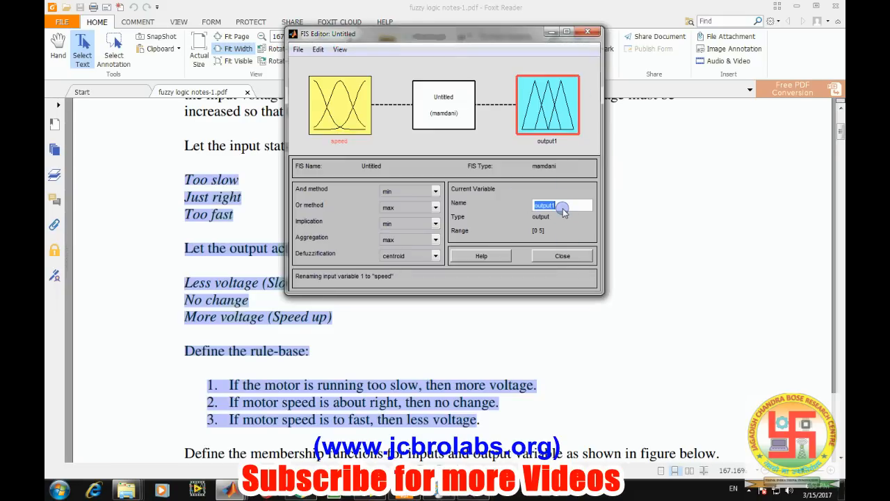
type("volt")
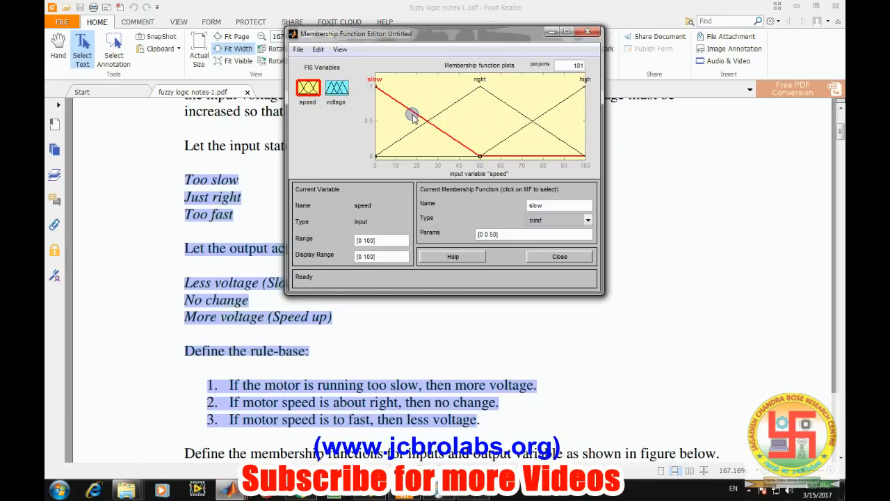
Rename the voltage output's membership functions to down, nc and up
left_click(336, 88)
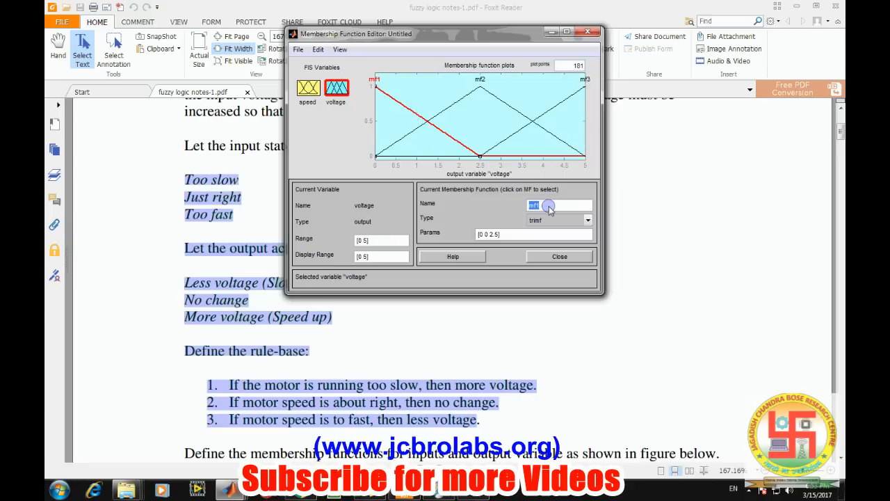
type("dow")
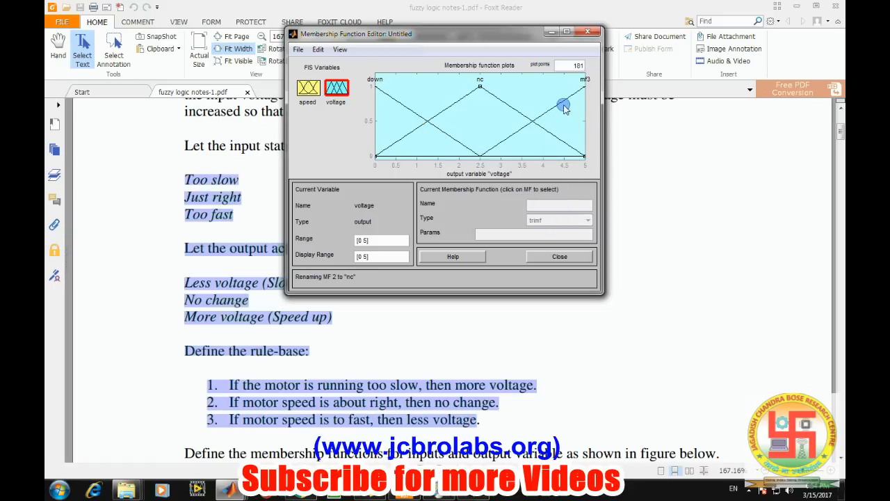
left_click(565, 105)
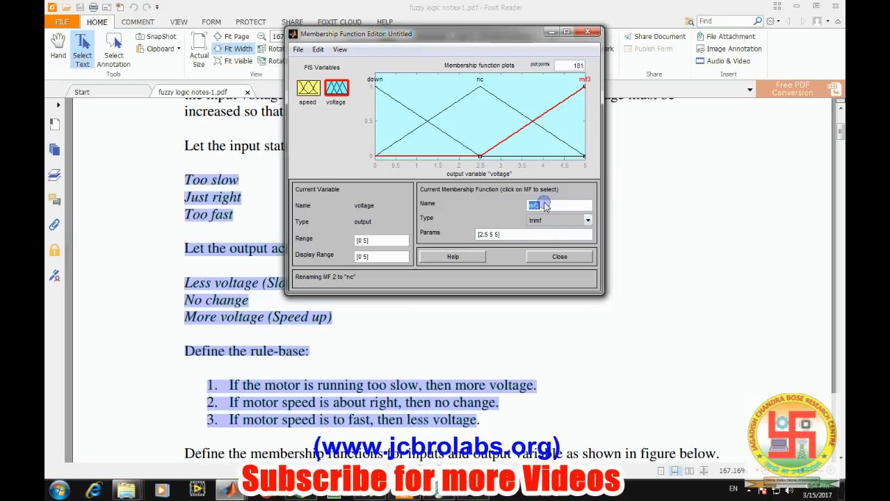
type("up")
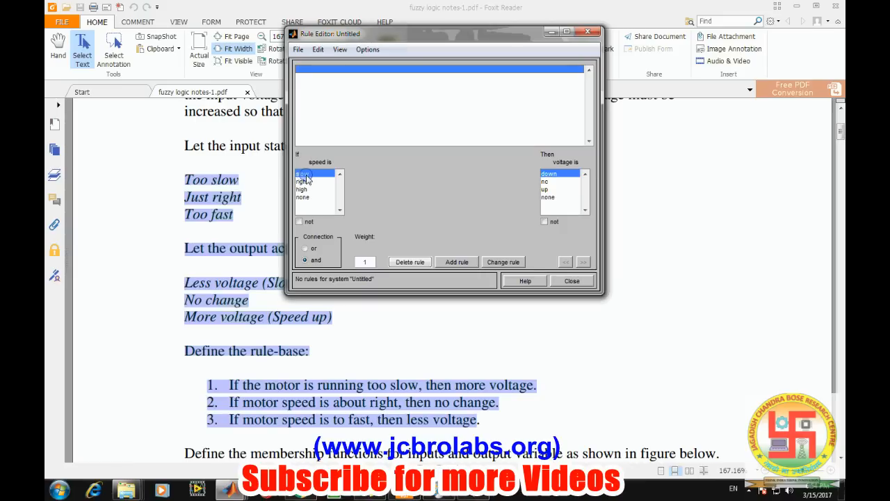
Add rules slow→up, right→nc and high→down, then close the editor choosing to save
left_click(545, 189)
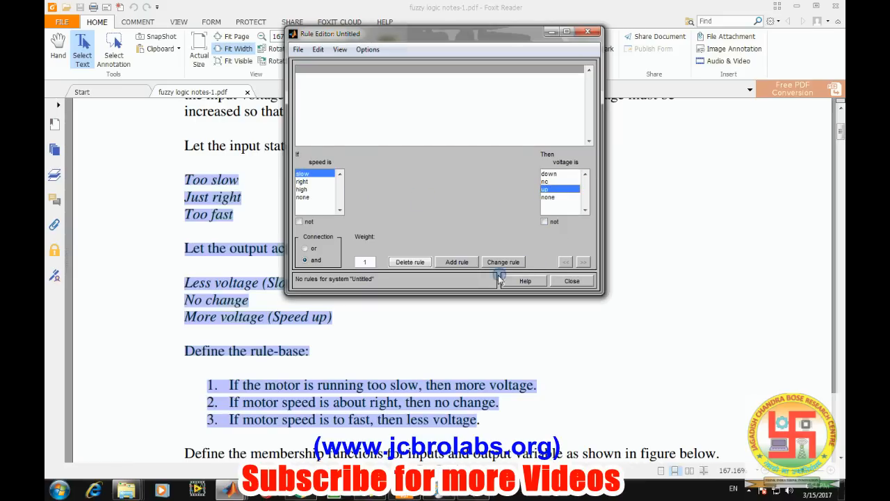
left_click(457, 263)
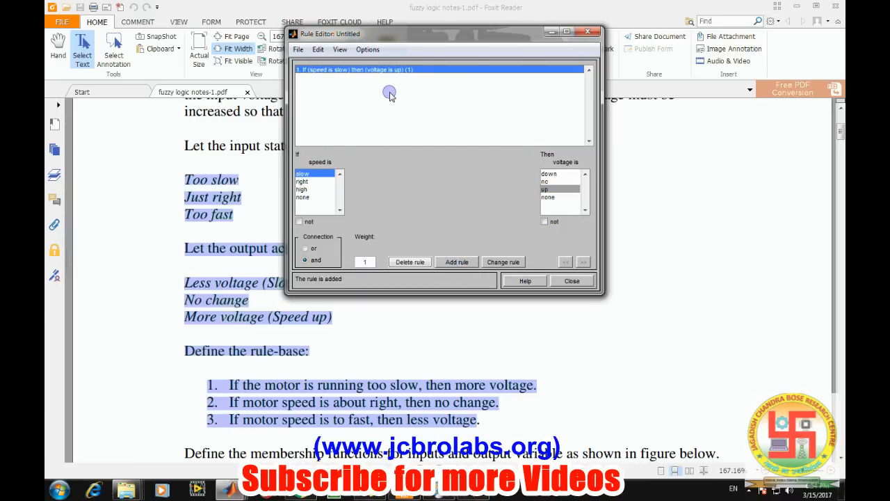
mouse_move(385, 109)
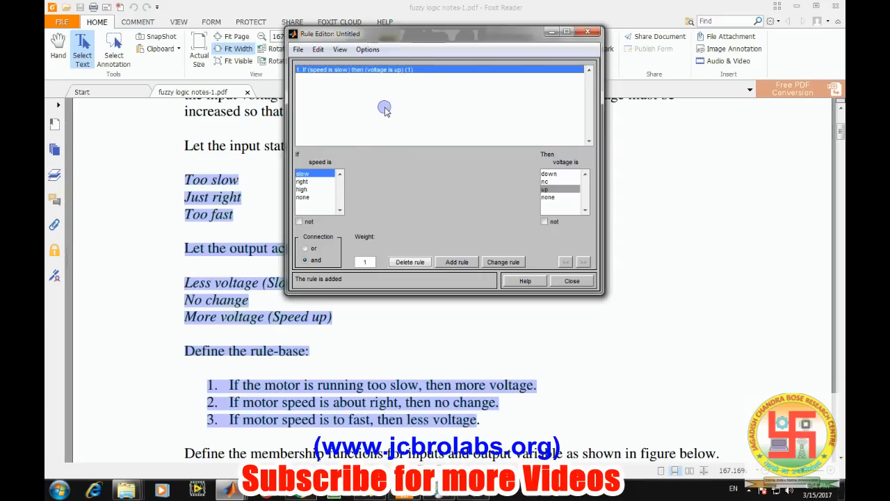
mouse_move(443, 169)
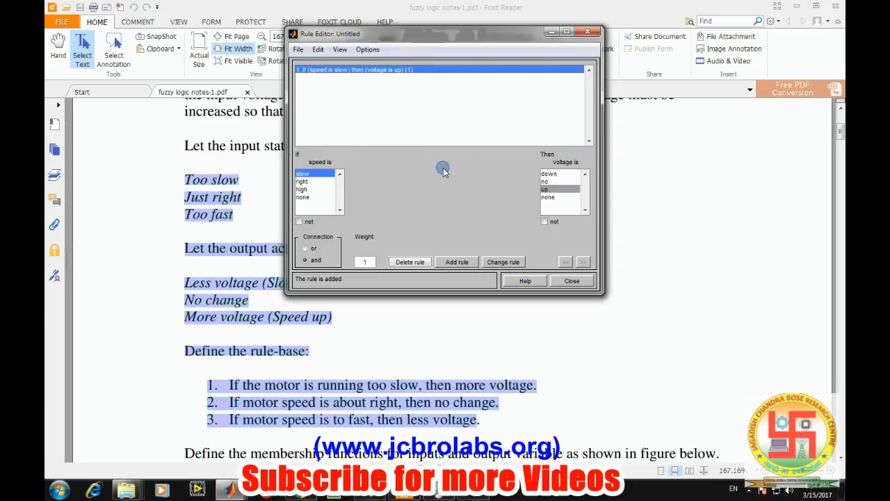
left_click(302, 182)
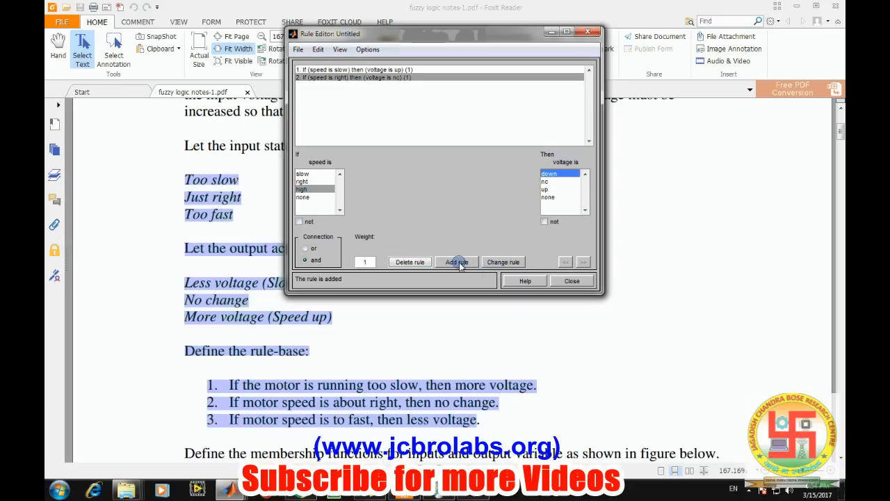
left_click(456, 262)
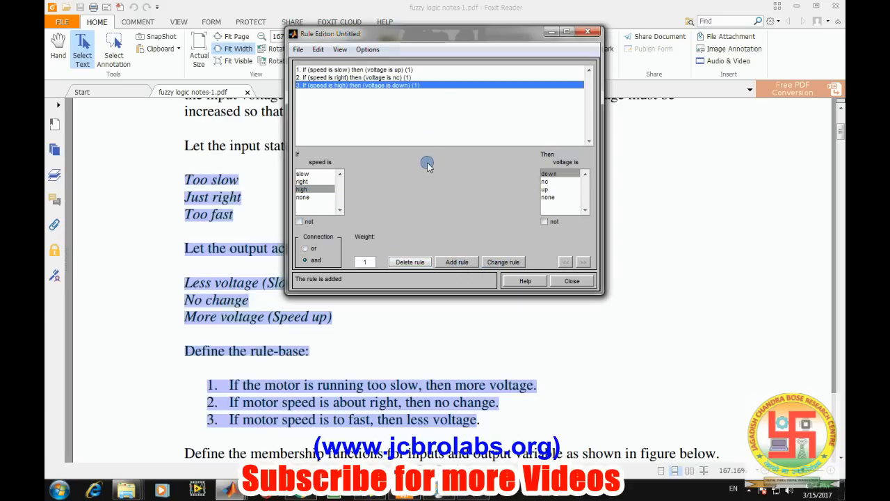
mouse_move(372, 410)
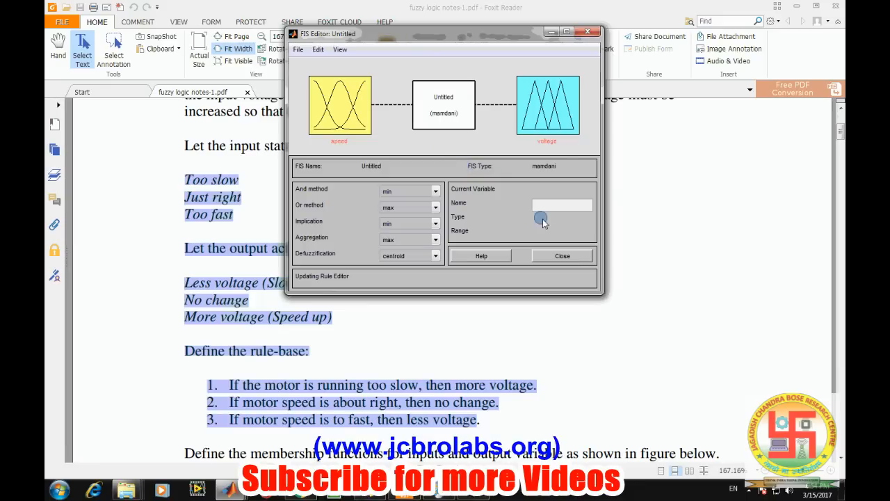
left_click(588, 32)
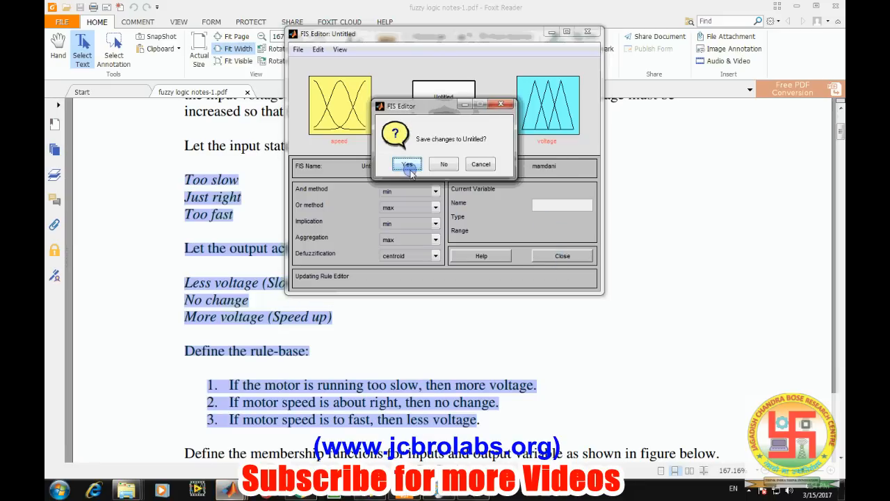
left_click(408, 164)
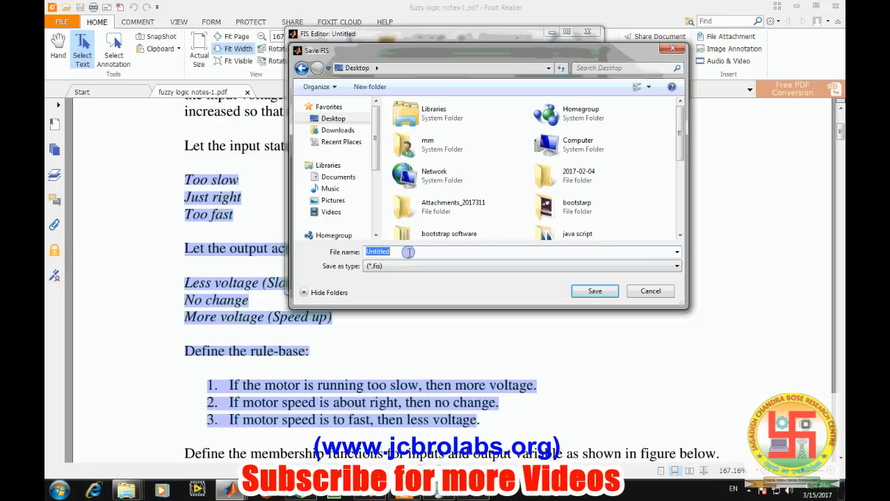
Save the fuzzy system on the Desktop as motor_speed_fuzzy
type("mot")
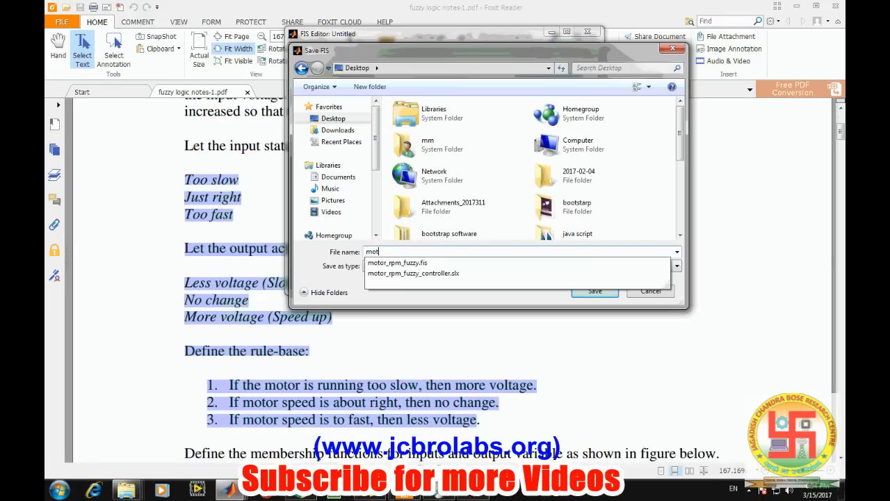
type("or_speed_")
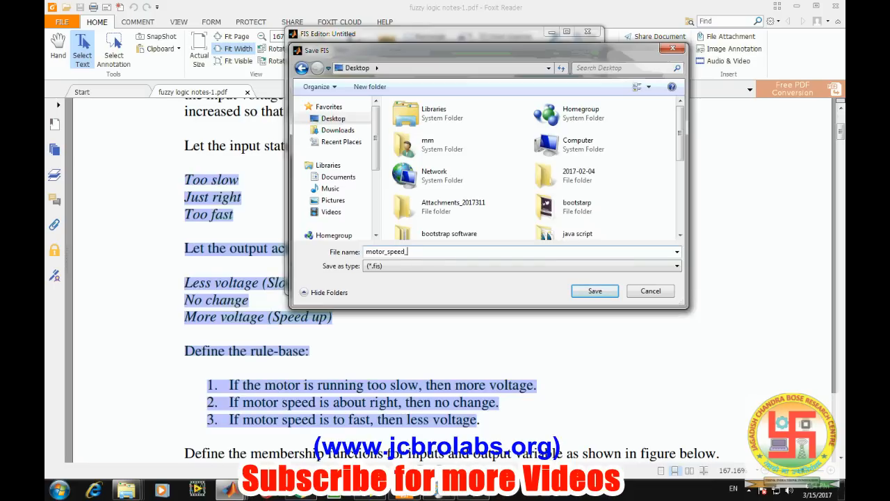
type("fuzzy")
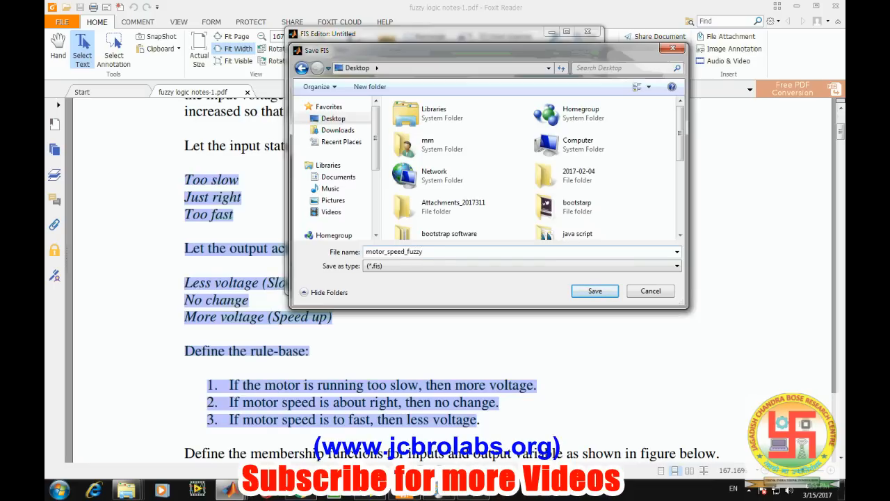
left_click(594, 291)
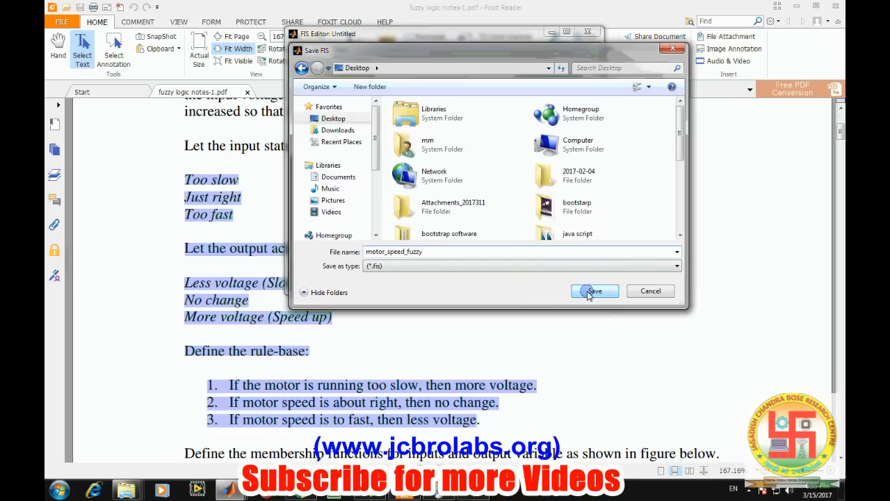
left_click(594, 291)
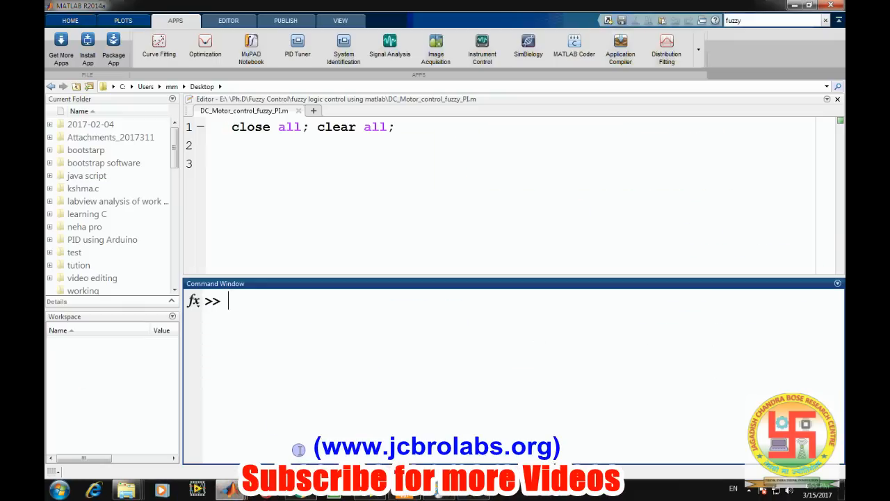
mouse_move(268, 389)
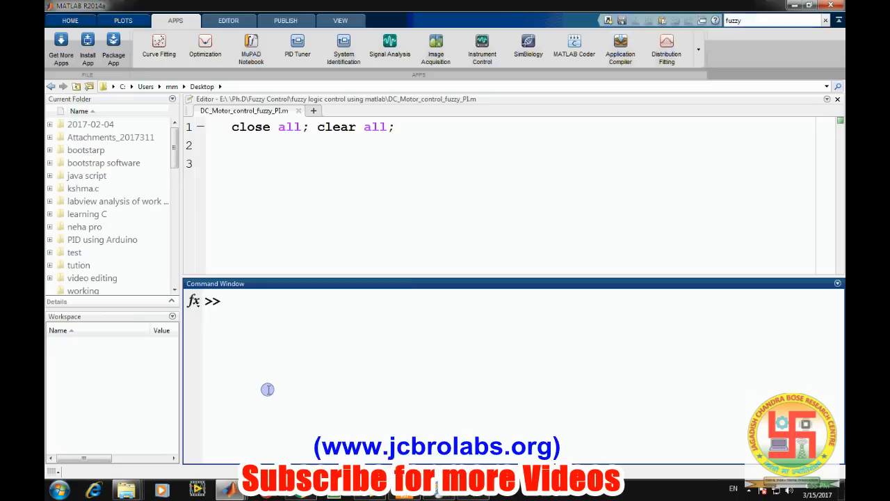
Load motor_speed_fuzzy.fis into variable test with readfis, retrying after a misspelled name
type("test =")
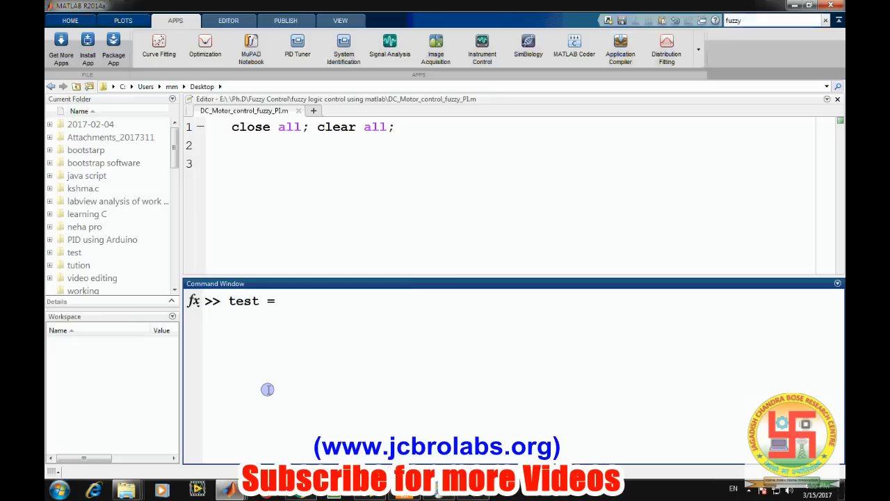
type("re")
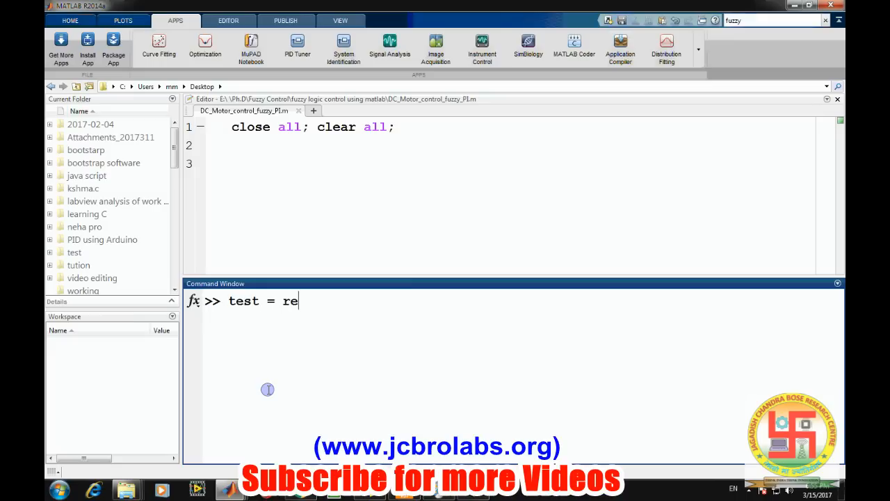
type("adfis(")
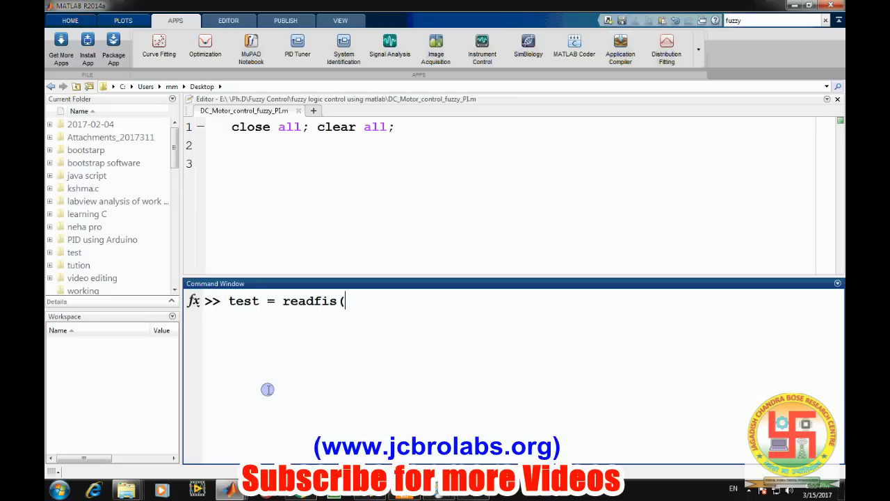
type("'m")
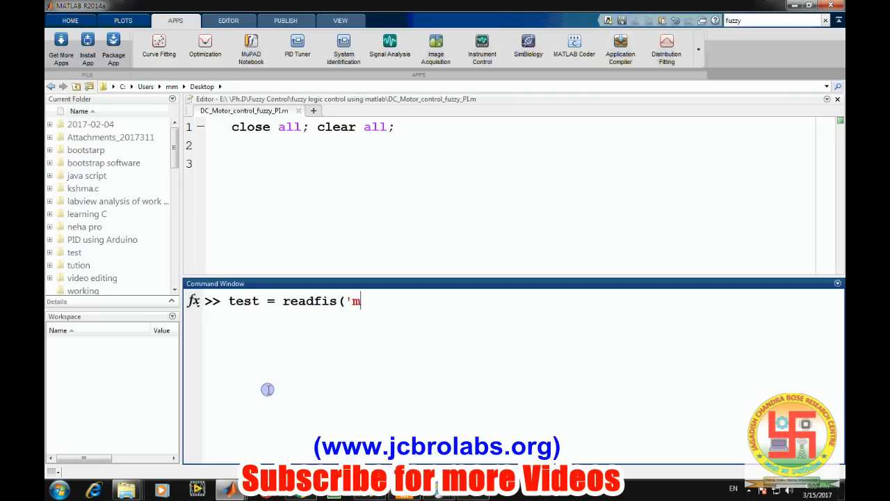
type("otor")
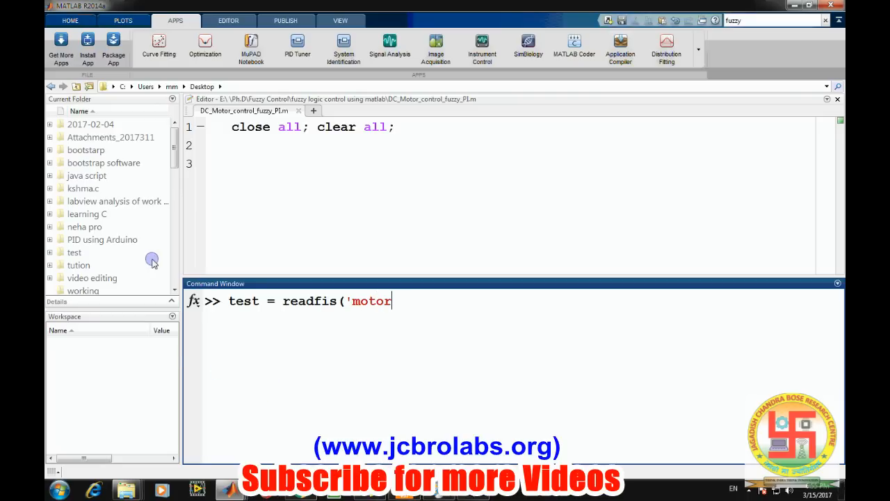
scroll("down", 3)
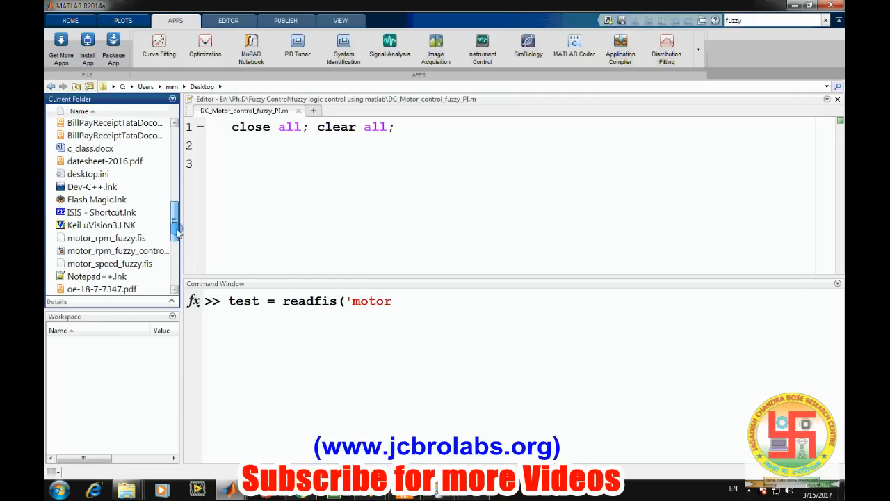
scroll("down", 3)
type("_")
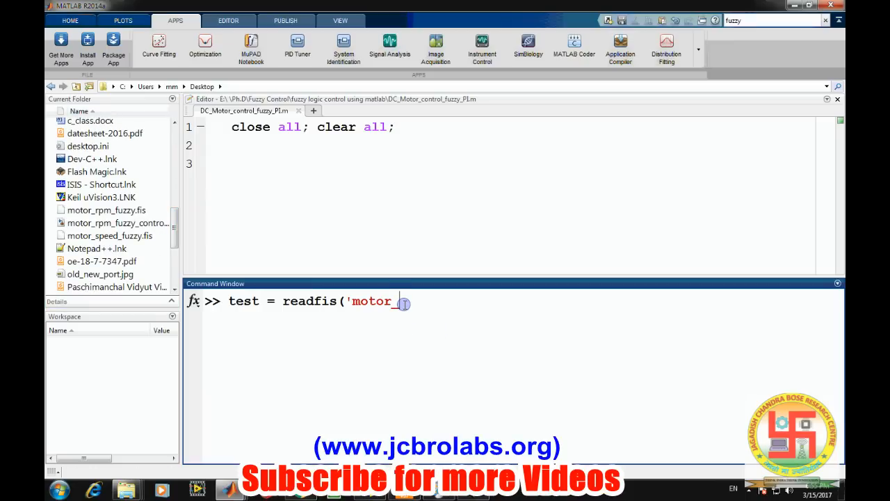
type("spped")
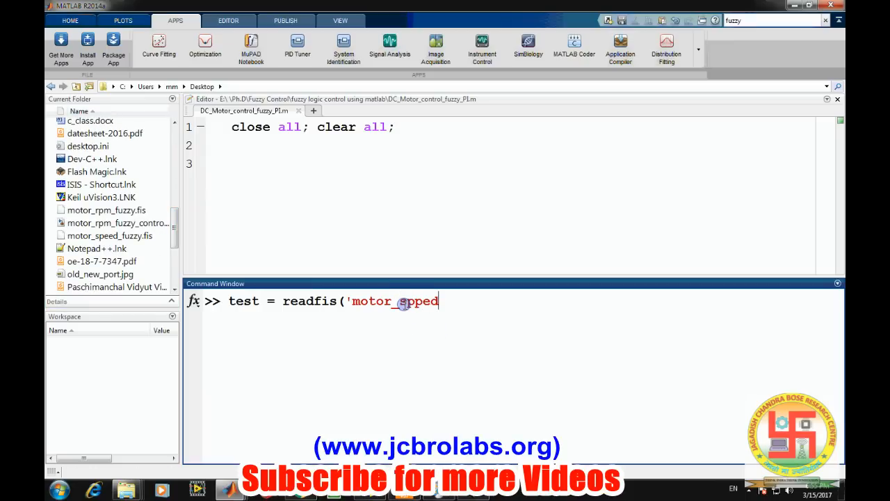
type("_fuzzy")
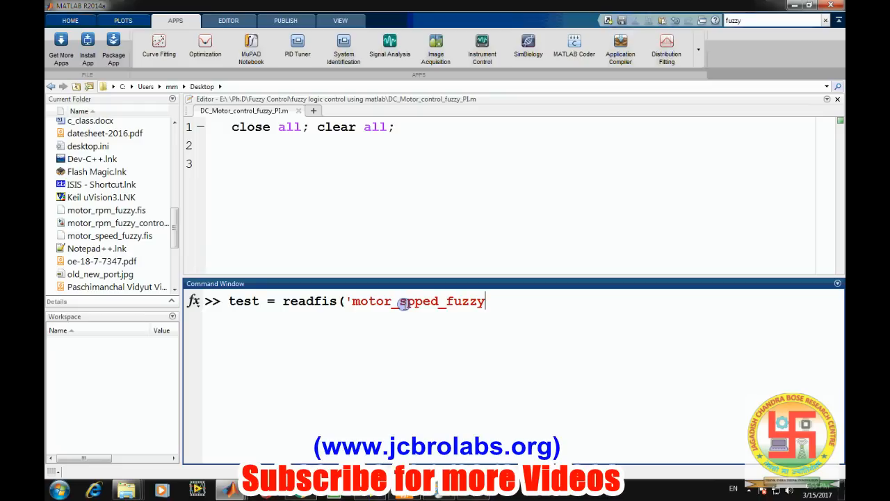
type(".fis');")
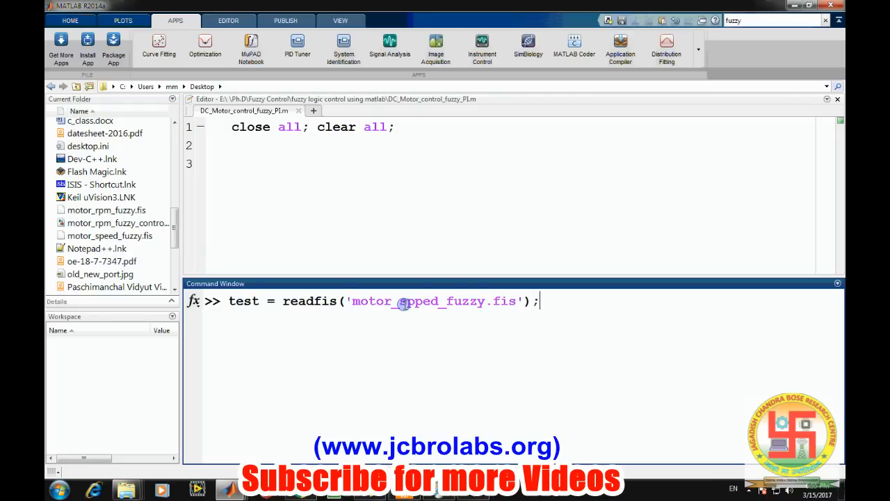
key("enter")
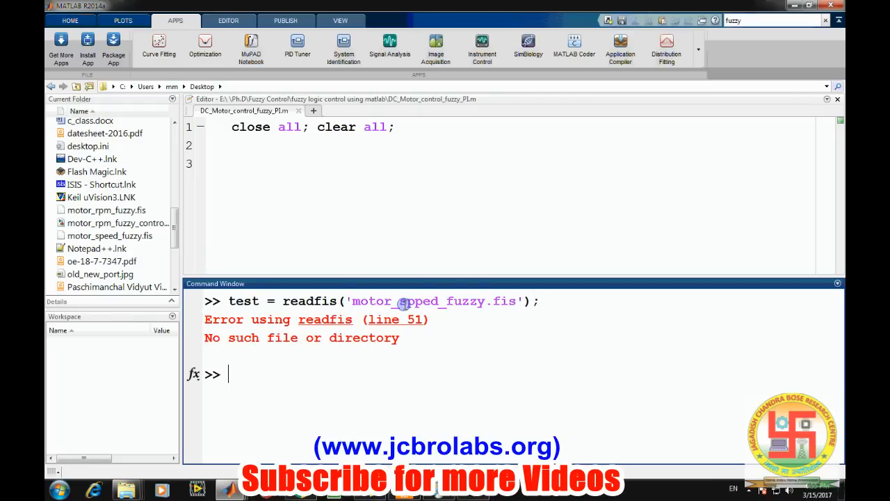
type("test = readfis('motor_spped_fuzzy.fis');")
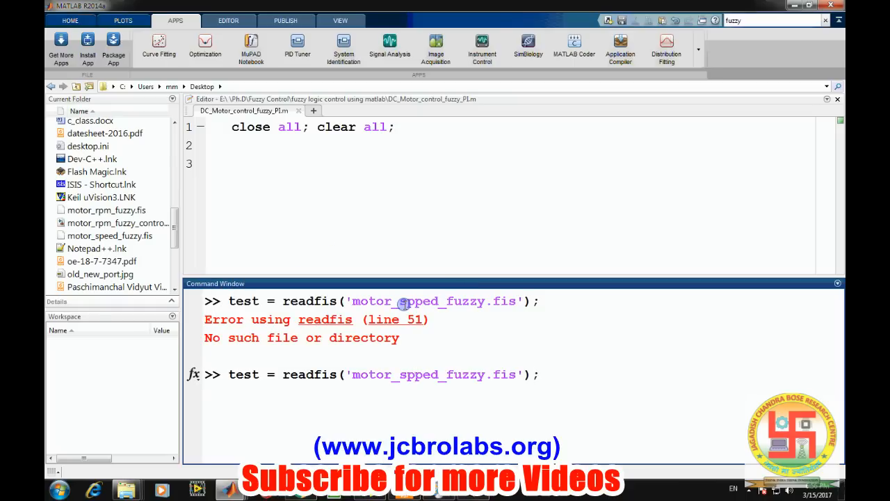
key("enter")
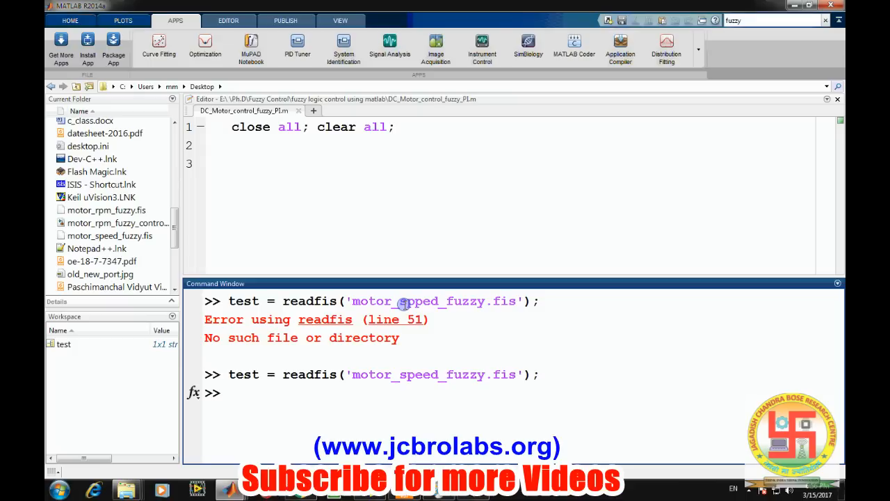
Evaluate the system at speed 40 with evalfis, giving voltage 2.5526
type("e")
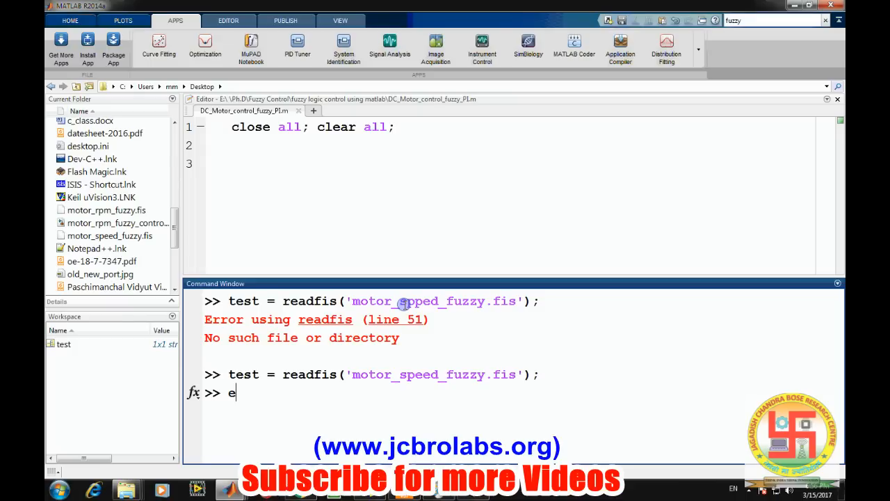
type("valfis")
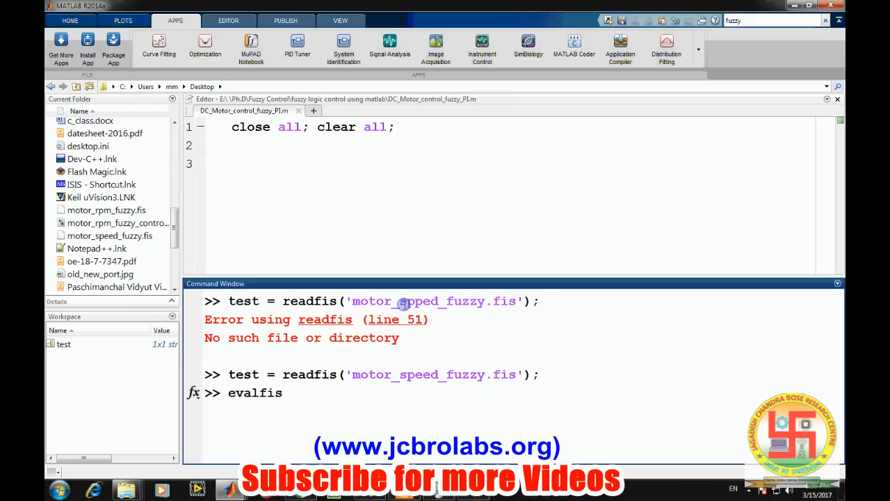
type("(40")
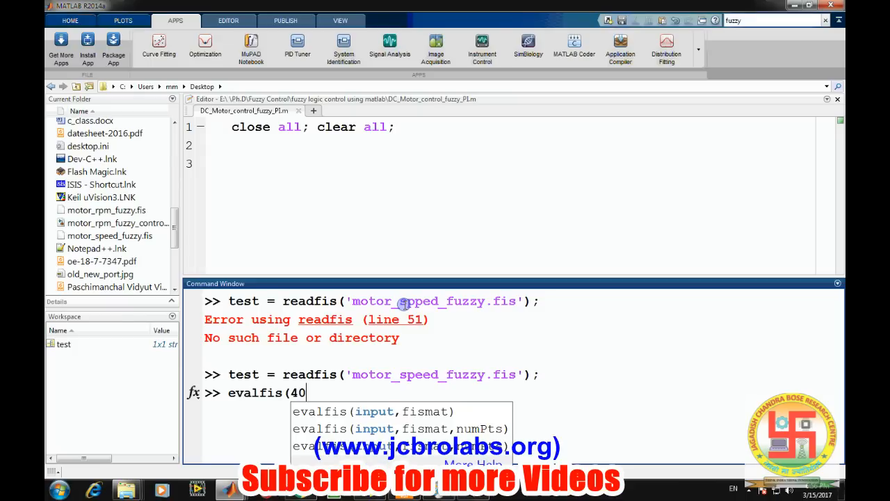
type(",tes")
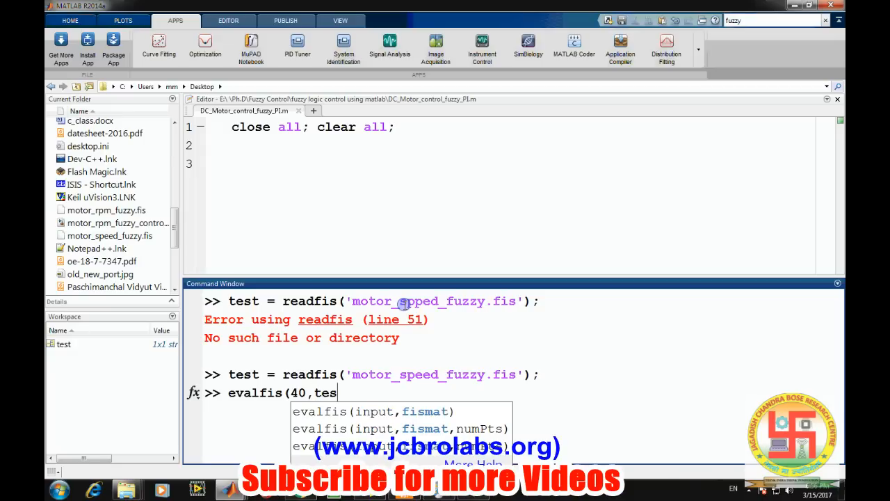
key("enter")
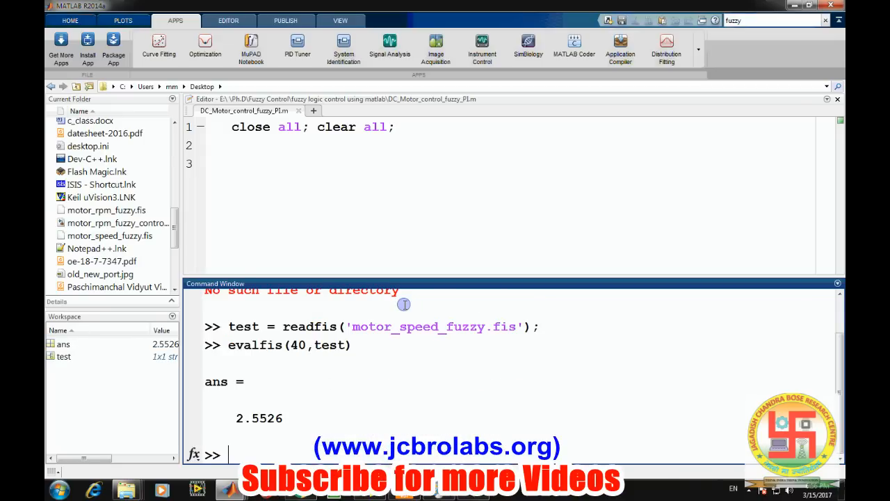
Evaluate speeds 90 and 100 (1.6180, 0.8167) and show the surface viewer for test
type("evalfis(40,test)")
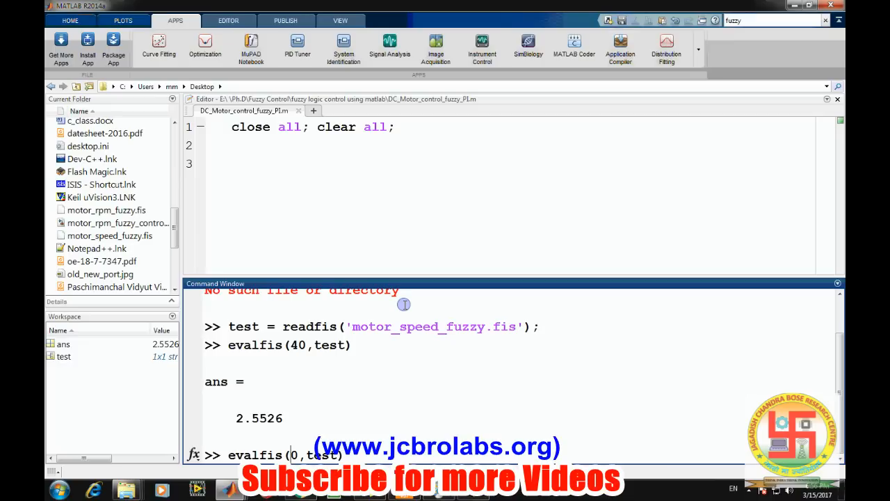
type("9")
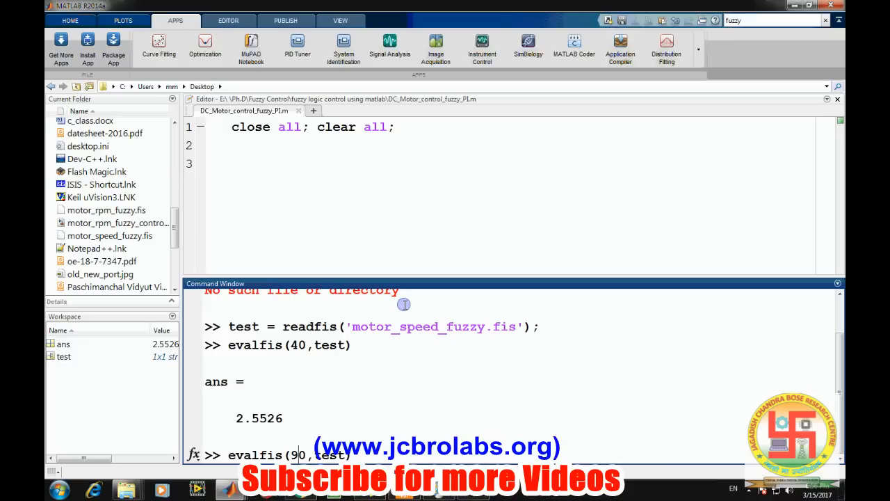
key("enter")
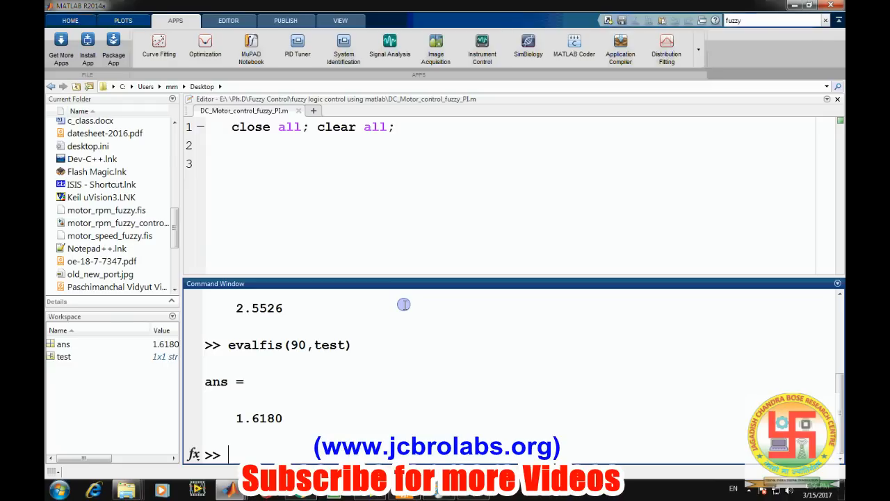
type("evalfis(90,test)")
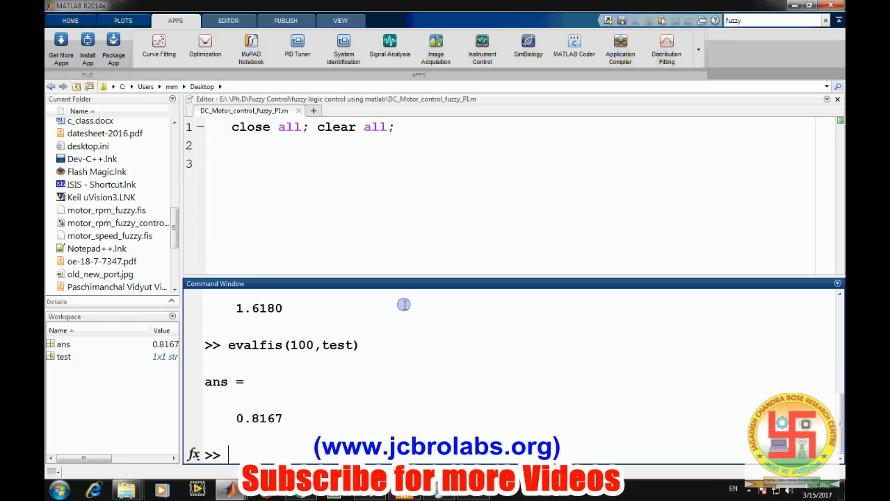
type("surfview(t")
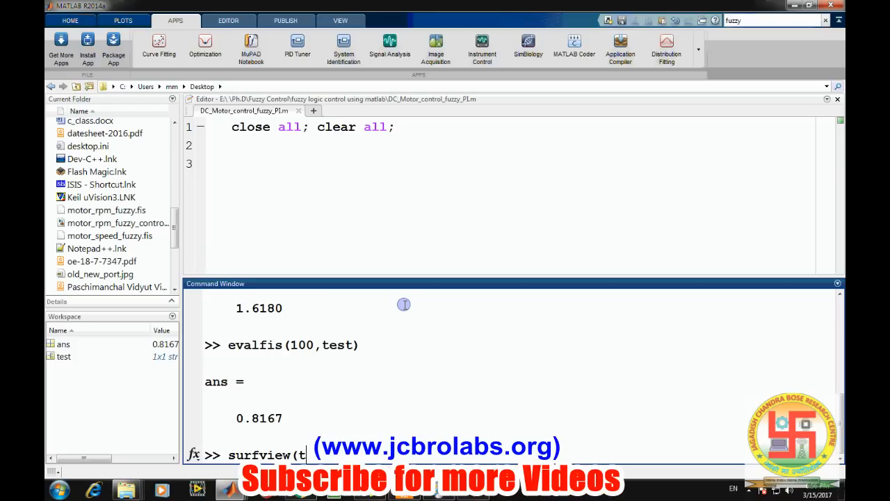
type("est)")
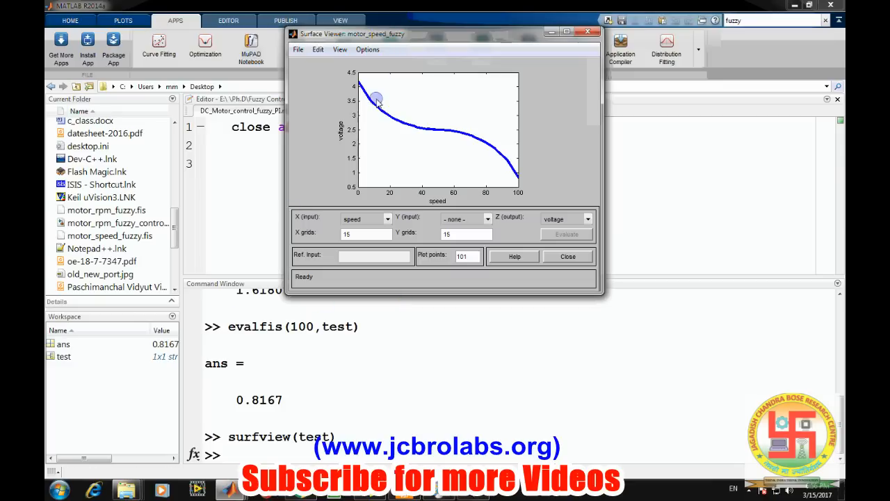
mouse_move(472, 207)
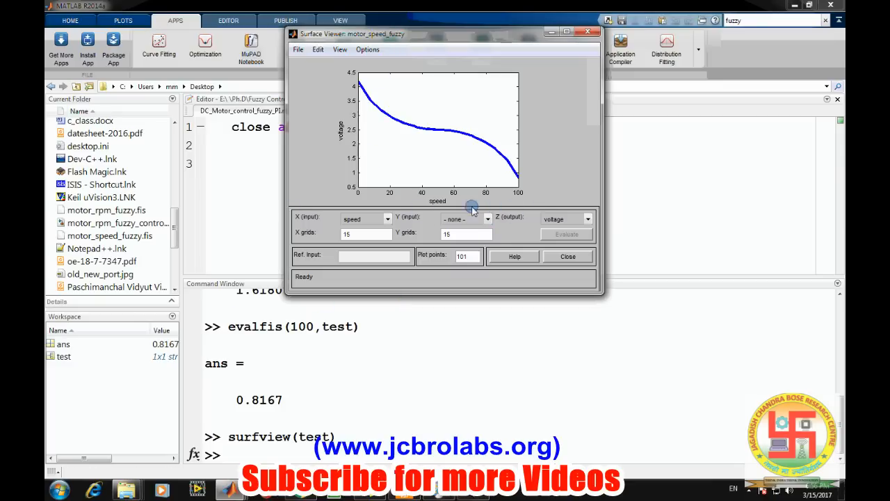
mouse_move(549, 166)
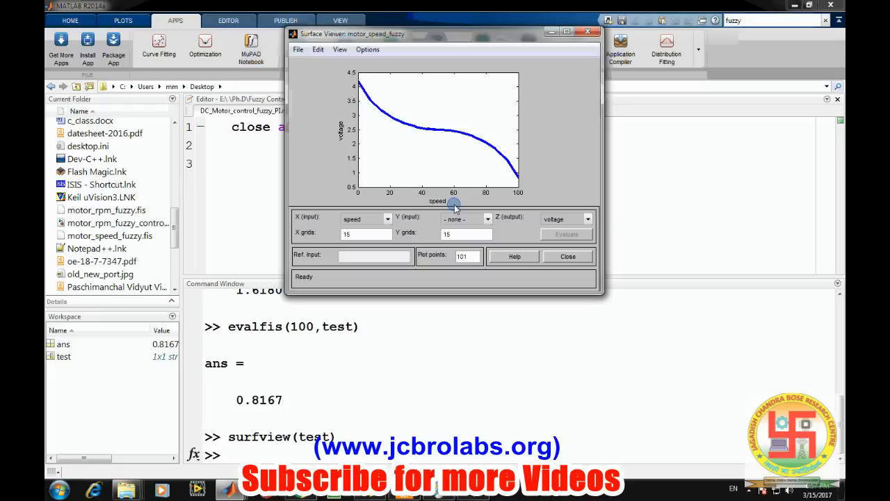
mouse_move(536, 197)
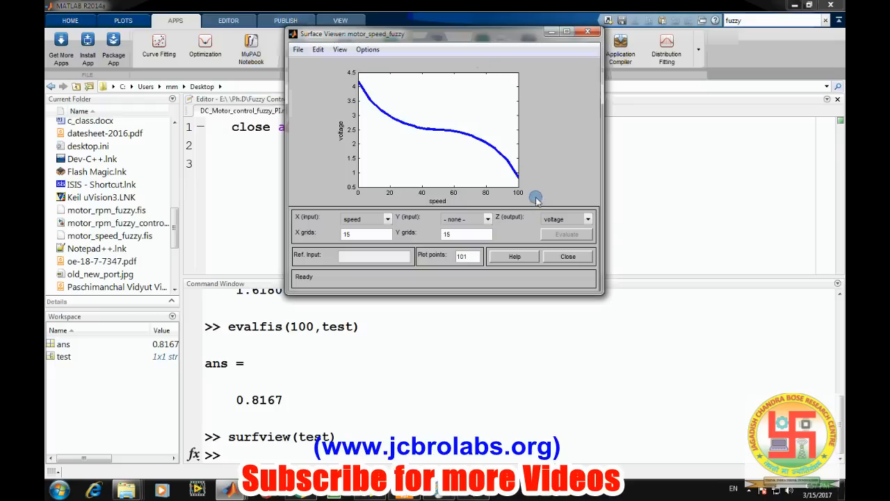
mouse_move(369, 195)
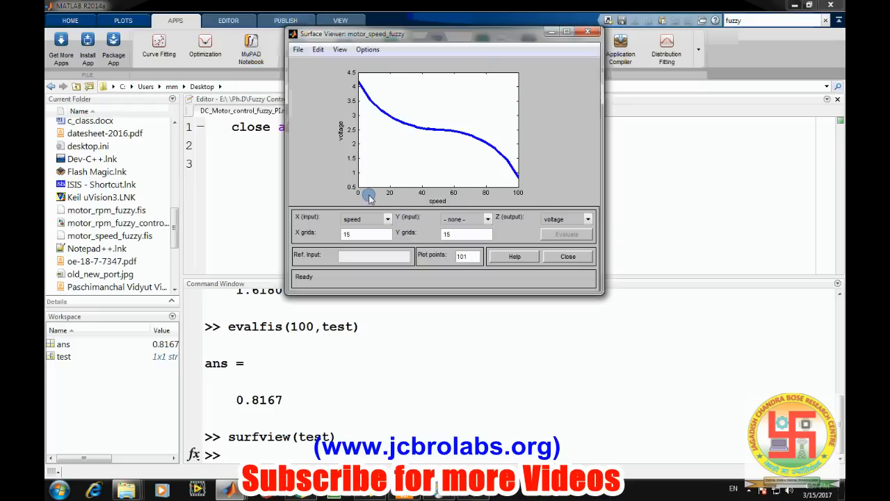
mouse_move(359, 193)
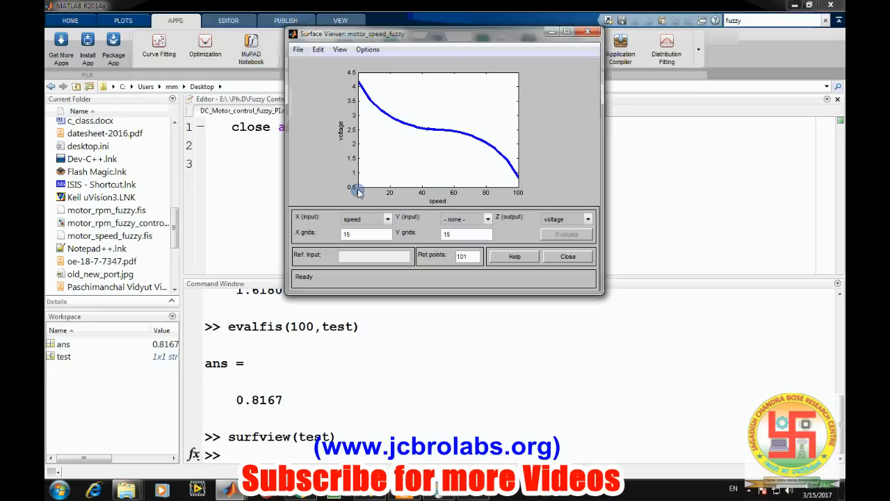
mouse_move(339, 189)
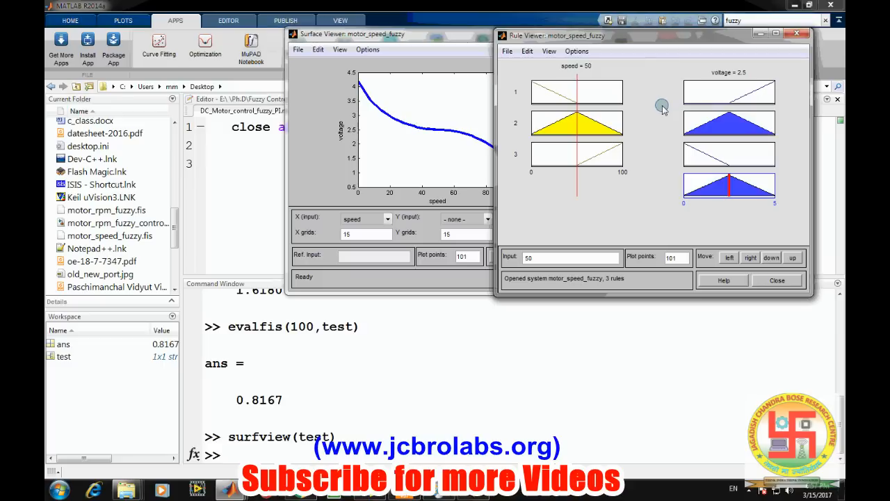
mouse_move(577, 193)
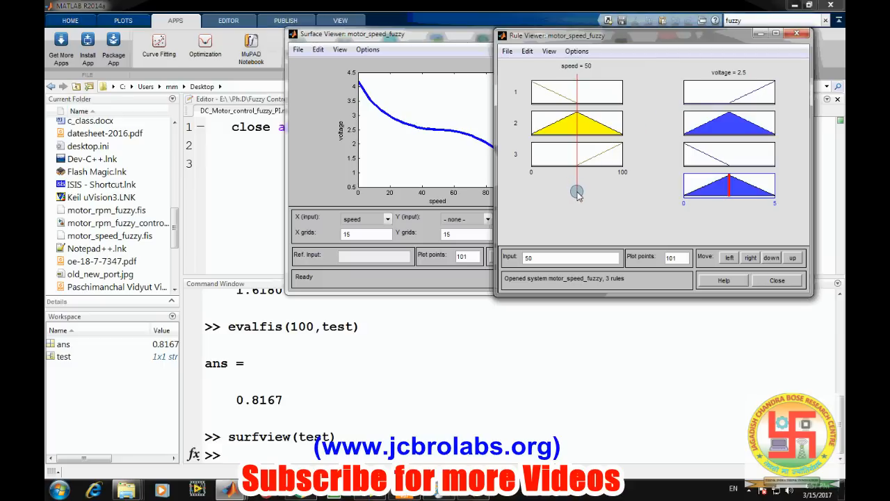
Drag the Rule Viewer speed input to 76.5, then 97.3, then 21.6 (voltage 2.9)
left_click_drag(577, 191, 618, 198)
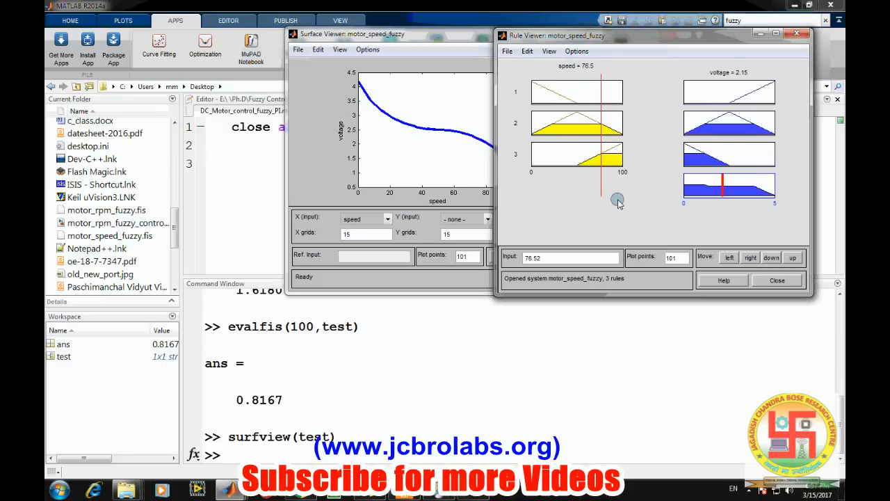
mouse_move(612, 189)
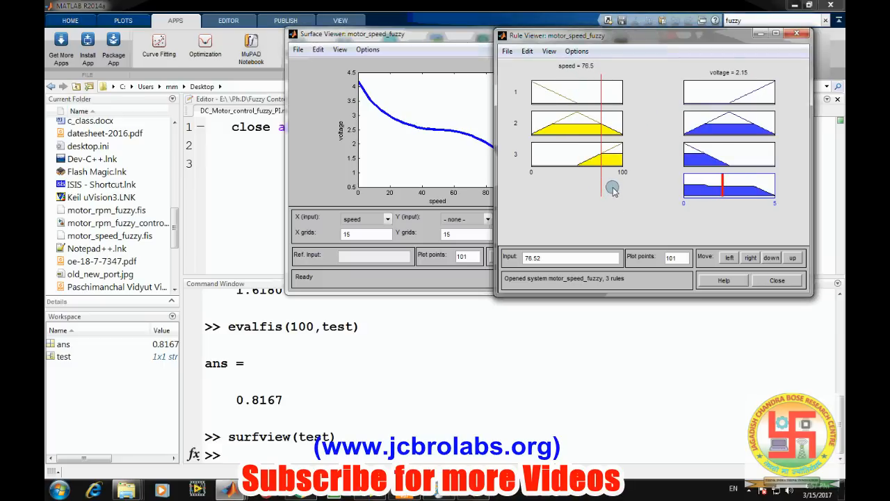
mouse_move(626, 190)
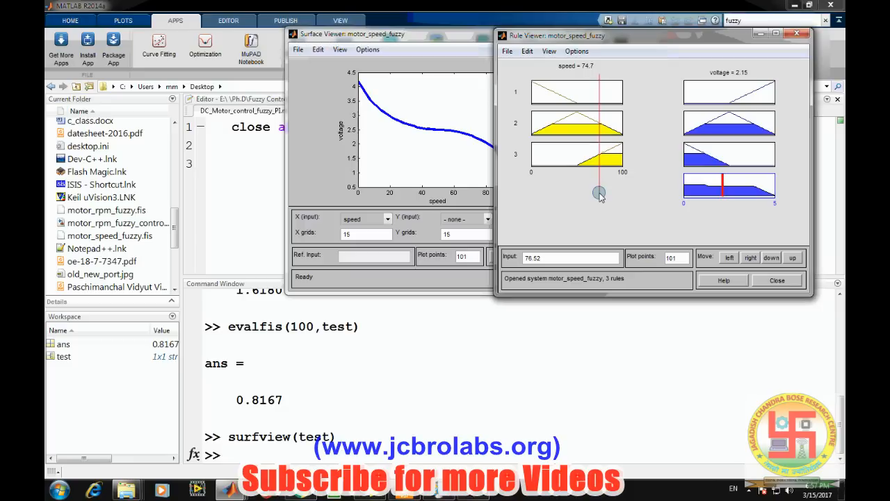
left_click_drag(600, 193, 619, 192)
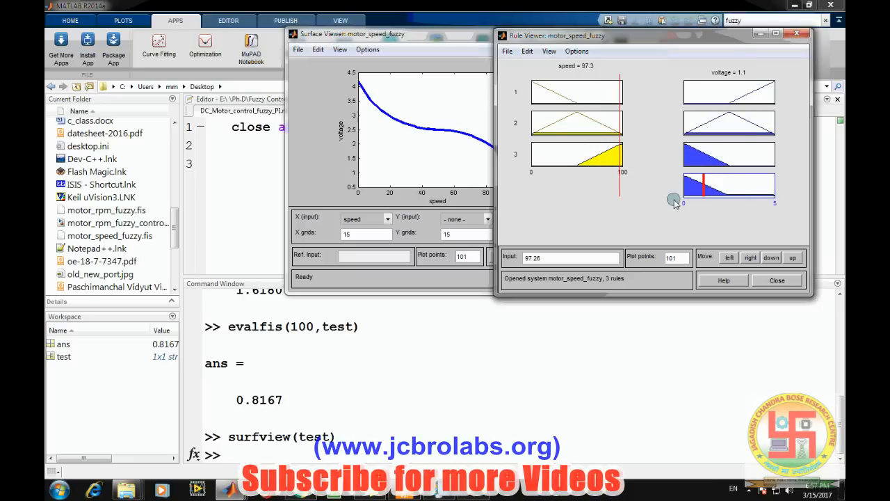
mouse_move(619, 182)
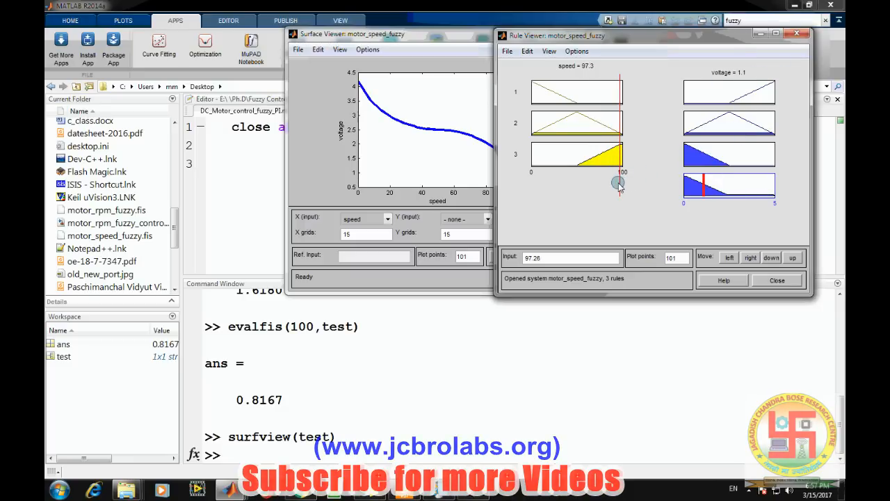
left_click_drag(619, 182, 571, 185)
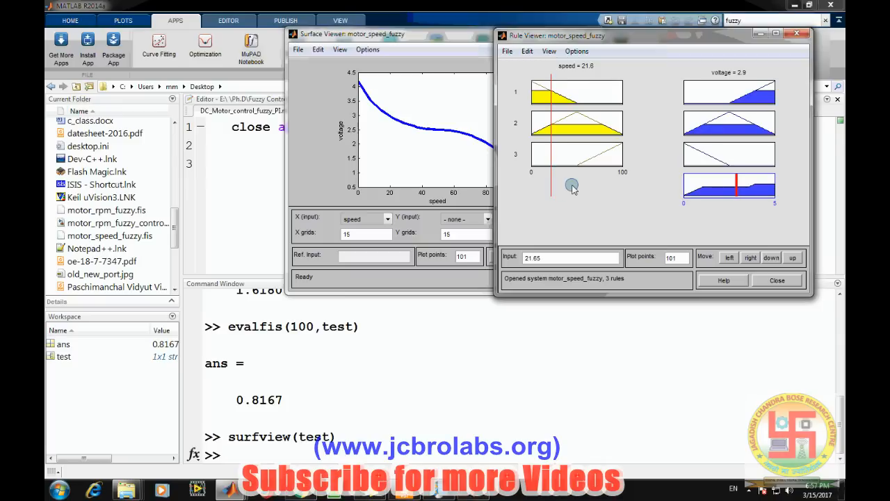
mouse_move(535, 214)
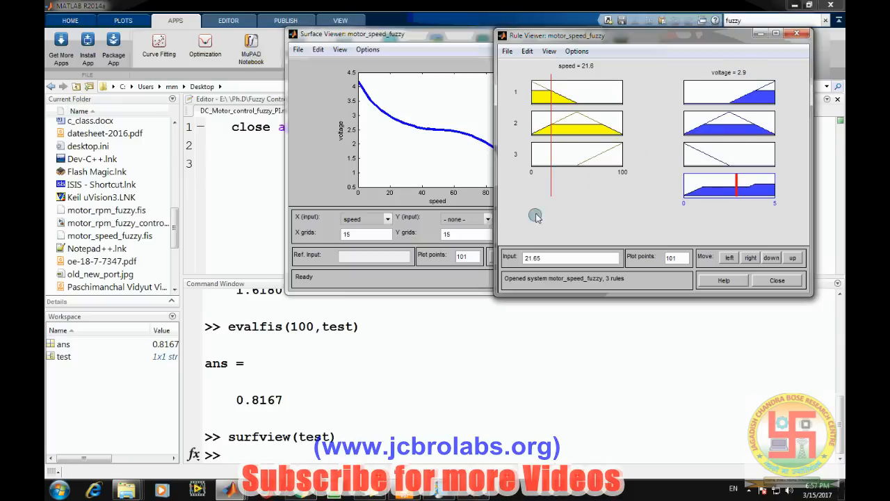